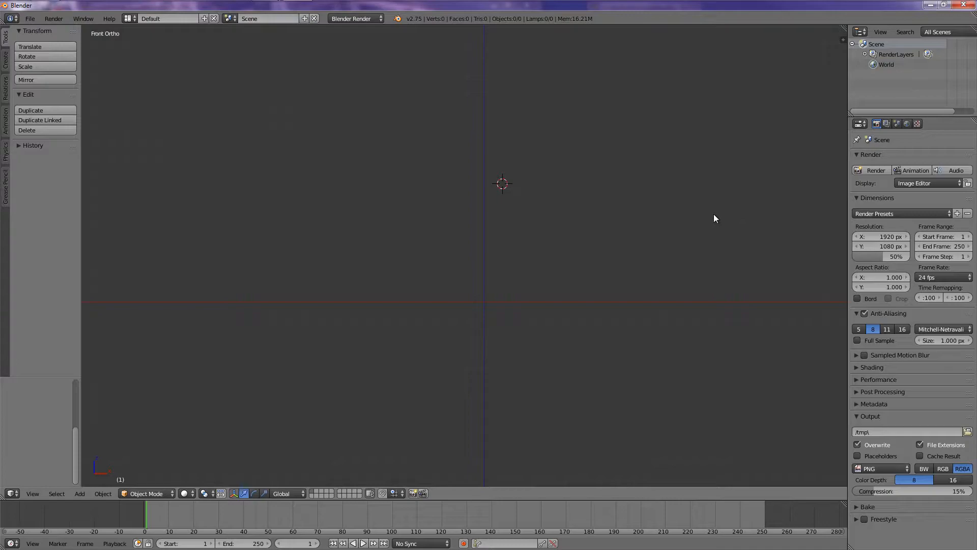
mouse_move(639, 125)
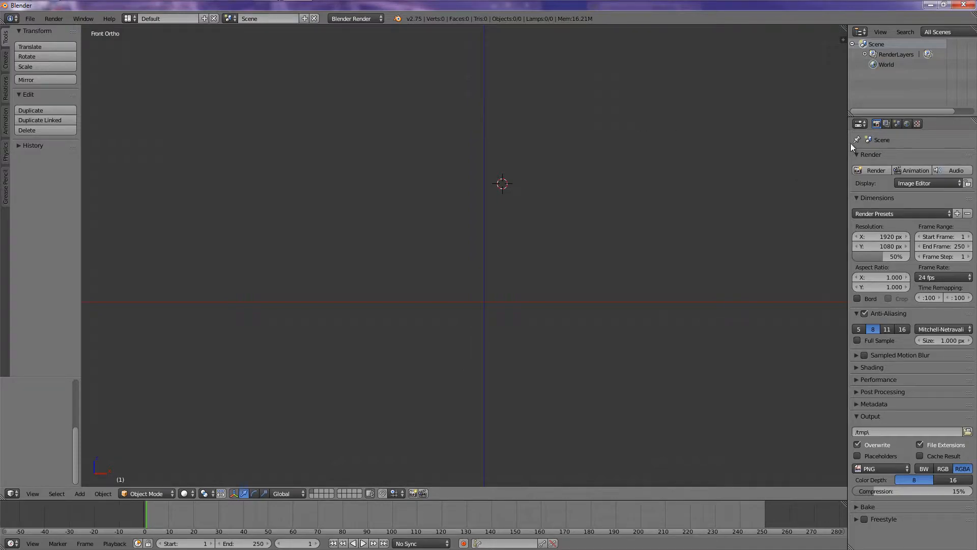
mouse_move(581, 262)
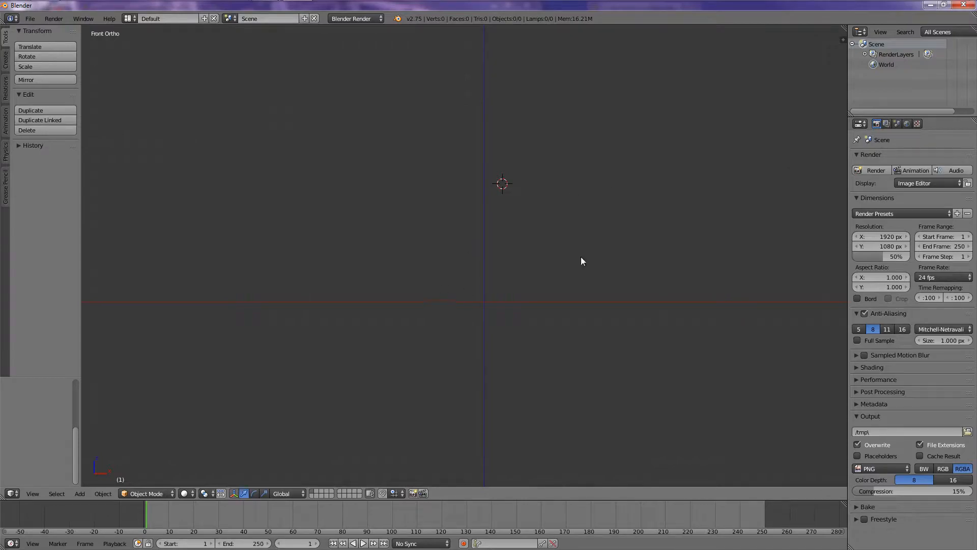
mouse_move(469, 315)
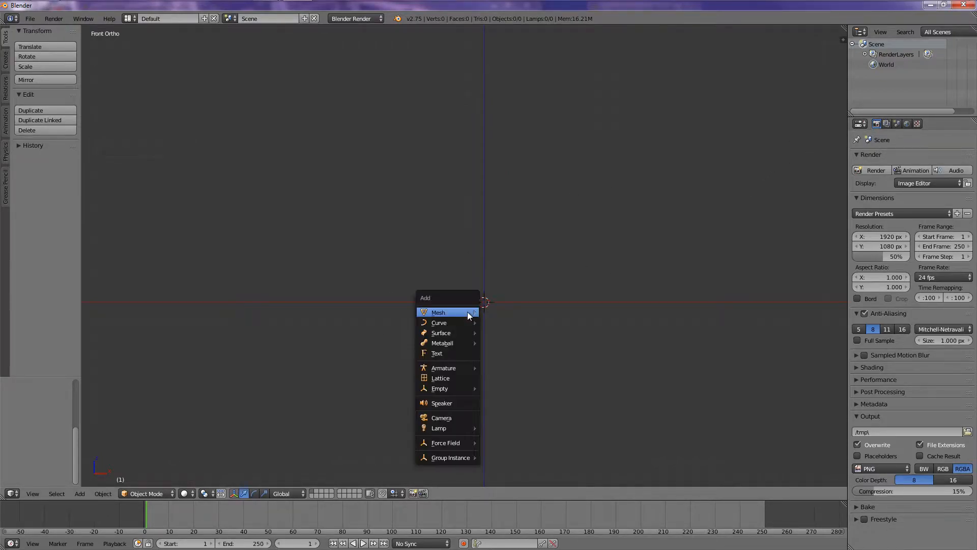
Add a plane mesh to serve as the wall.
click(438, 313)
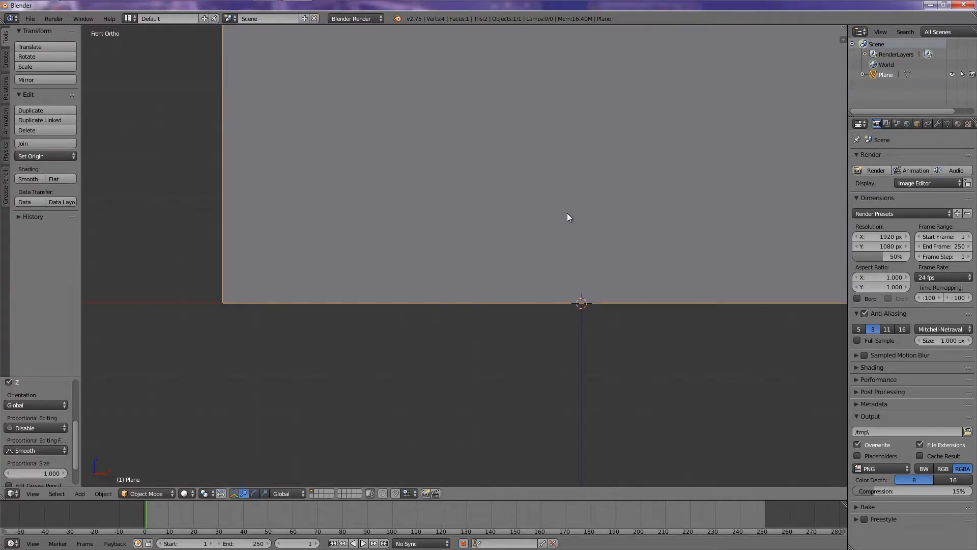
mouse_move(608, 201)
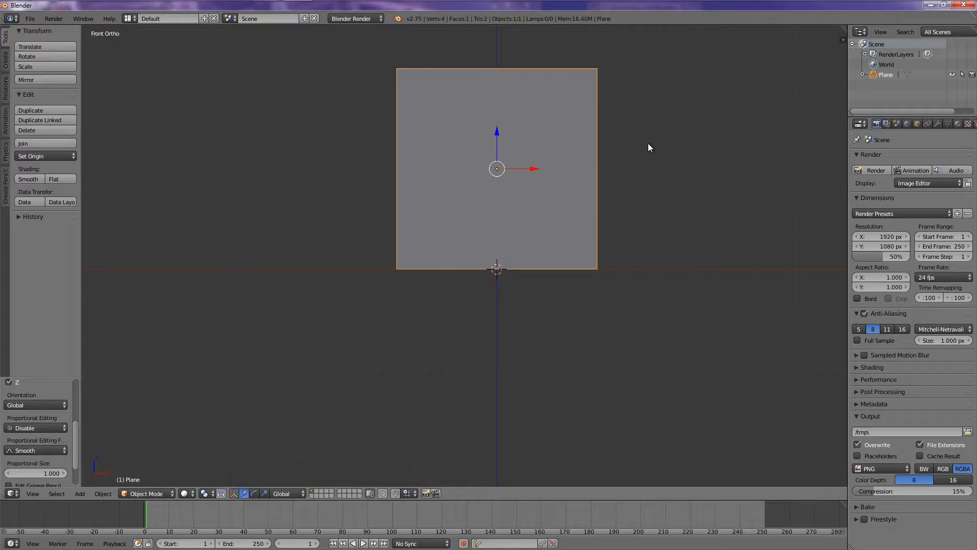
mouse_move(938, 126)
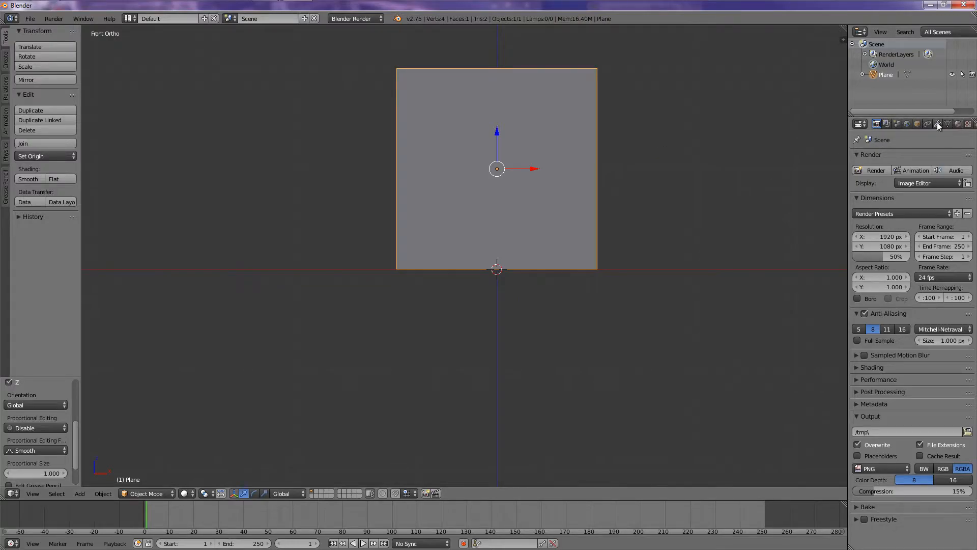
Browse the plane's modifier and physics properties and land on its material settings.
click(937, 123)
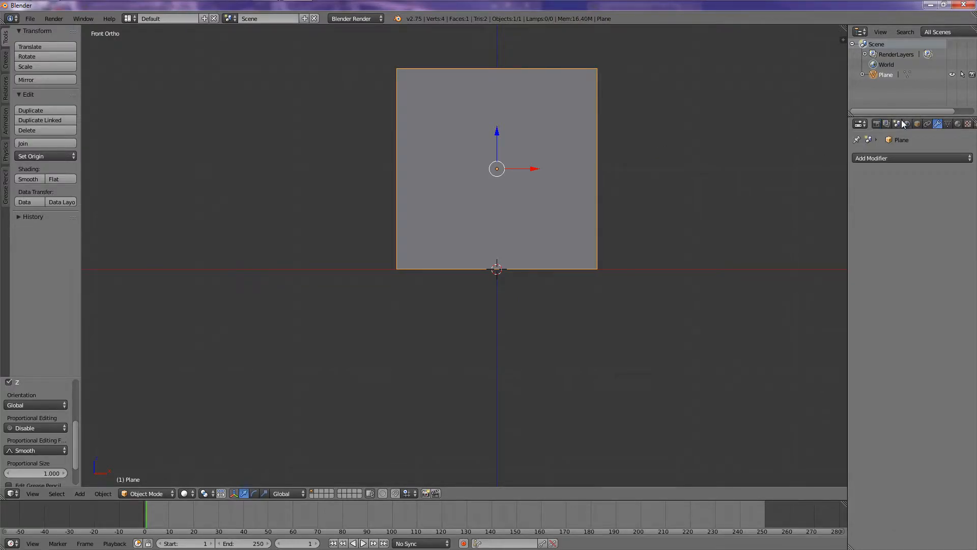
click(950, 123)
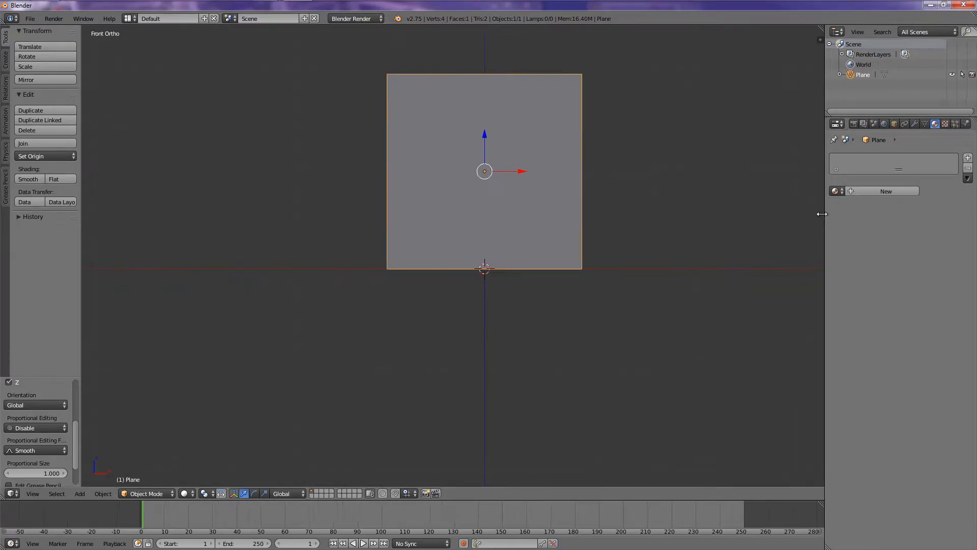
click(903, 124)
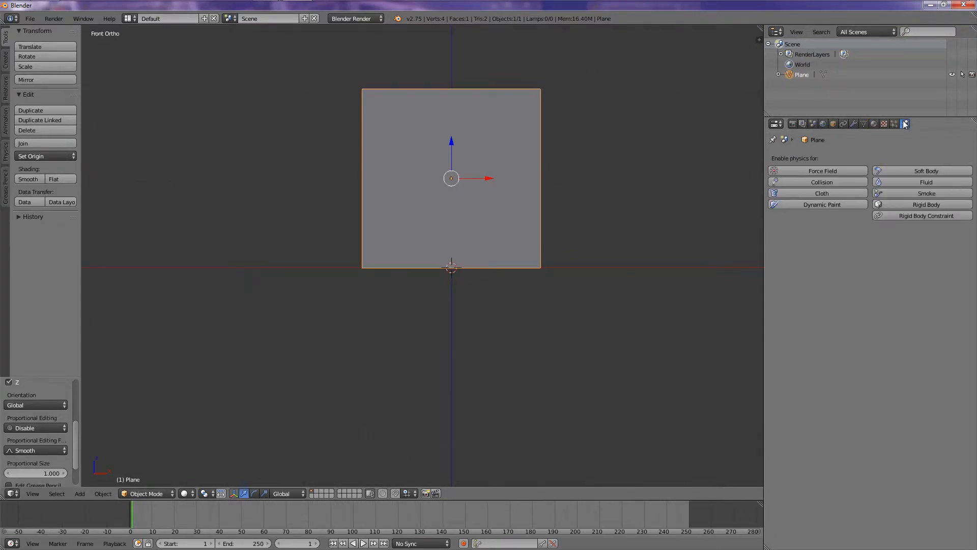
click(872, 123)
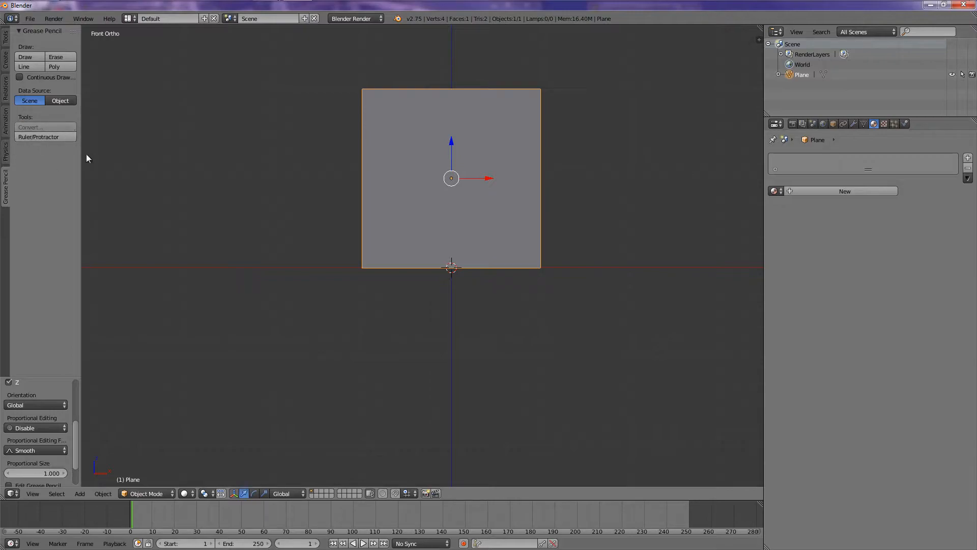
mouse_move(21, 155)
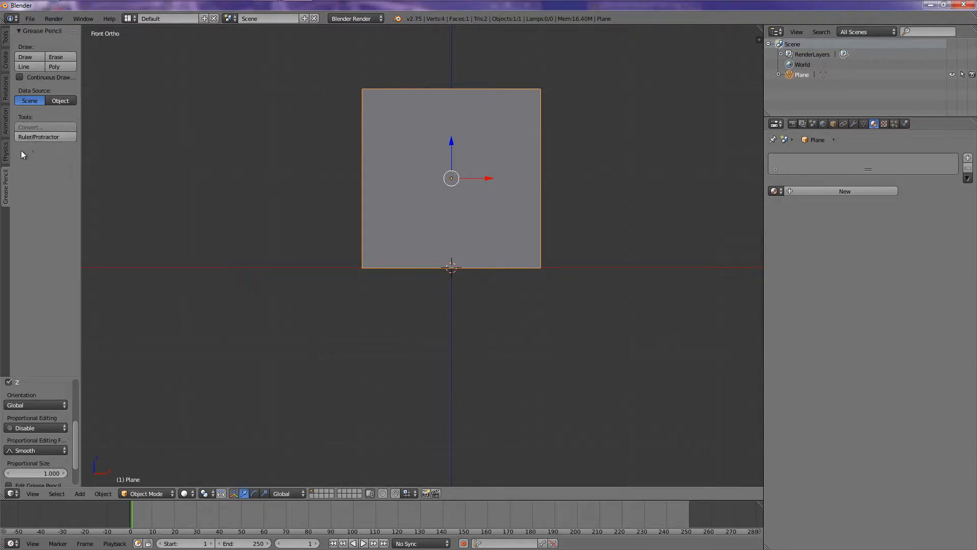
Measure a distance of about 1.42 units below the wall with the ruler/protractor.
click(38, 137)
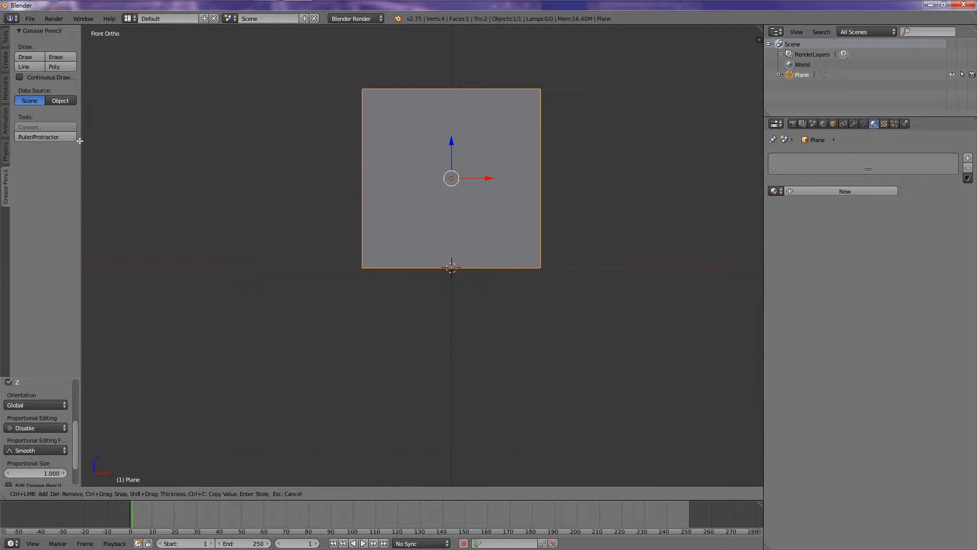
drag(287, 332, 382, 334)
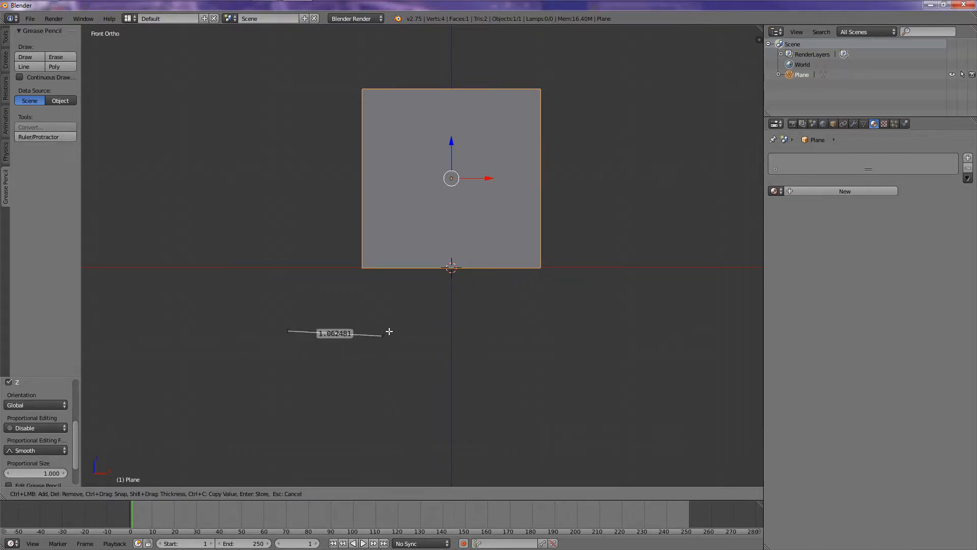
drag(390, 331, 448, 329)
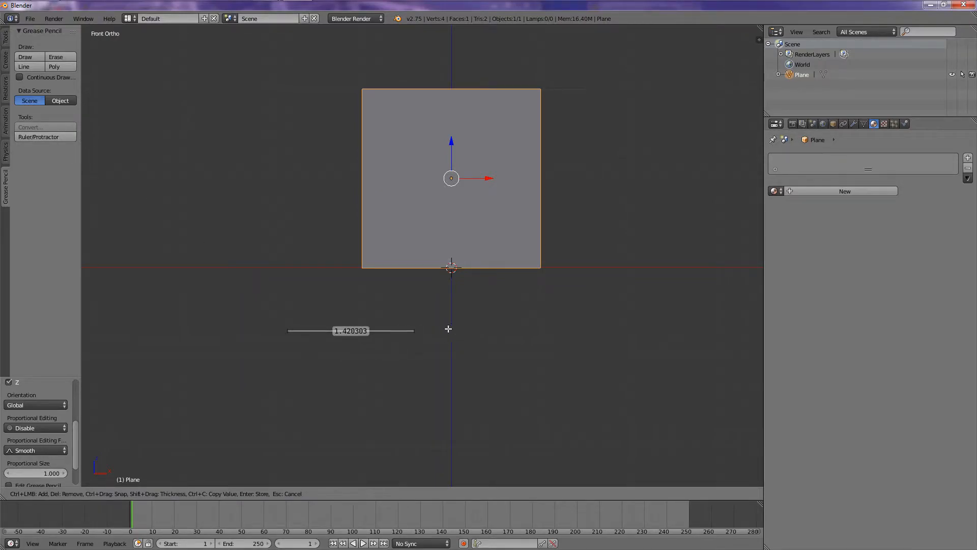
mouse_move(296, 299)
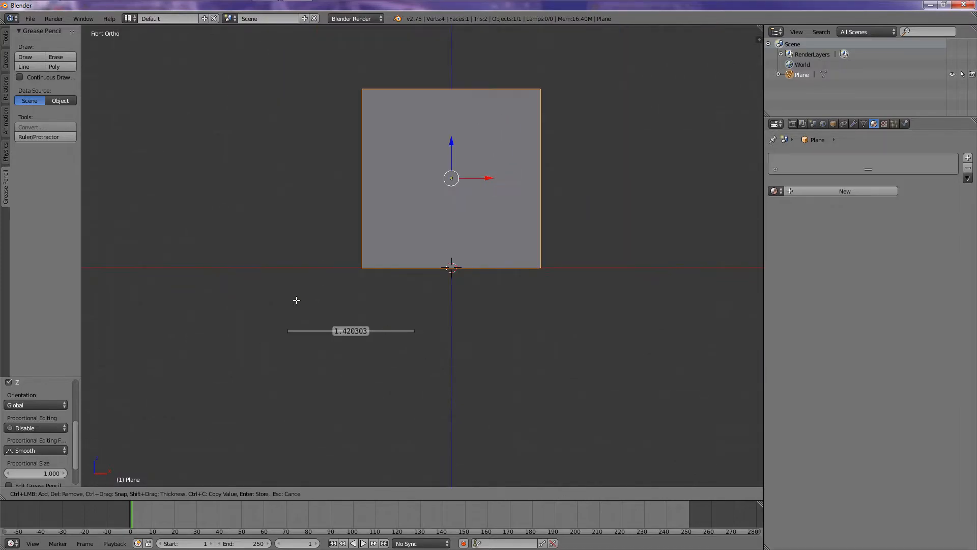
mouse_move(217, 297)
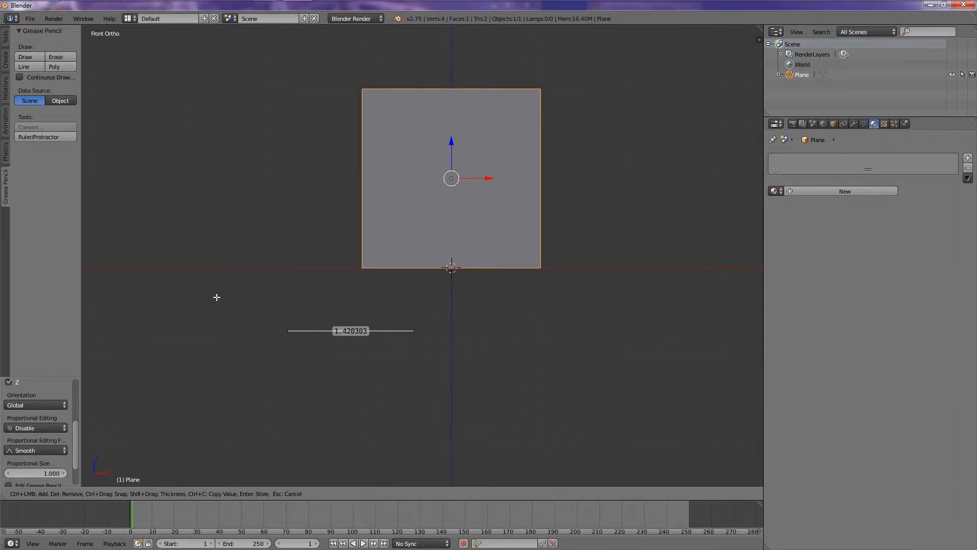
mouse_move(443, 370)
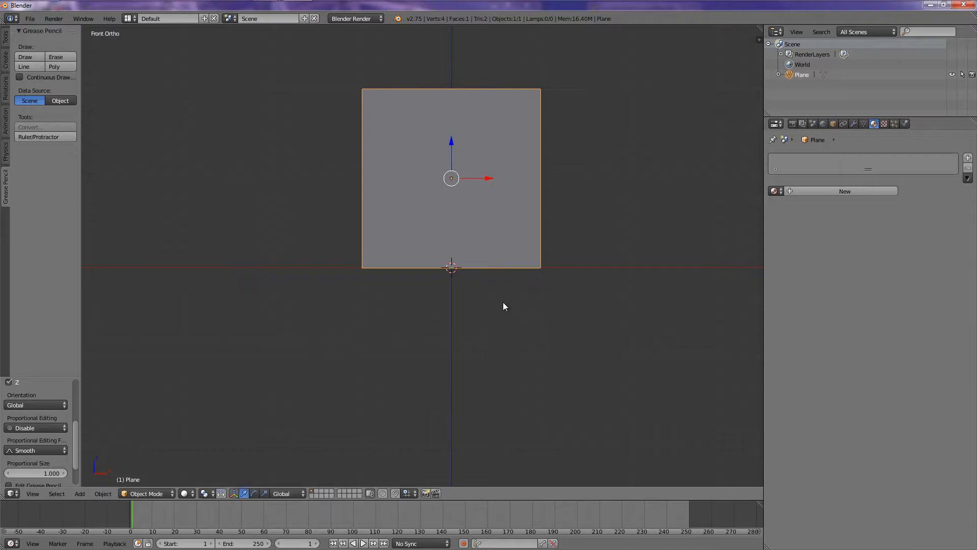
mouse_move(114, 120)
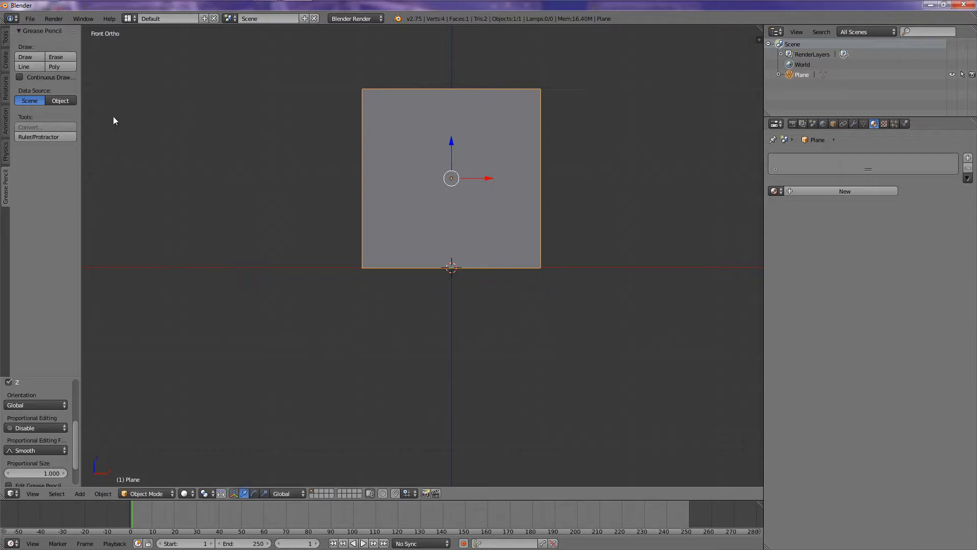
mouse_move(98, 151)
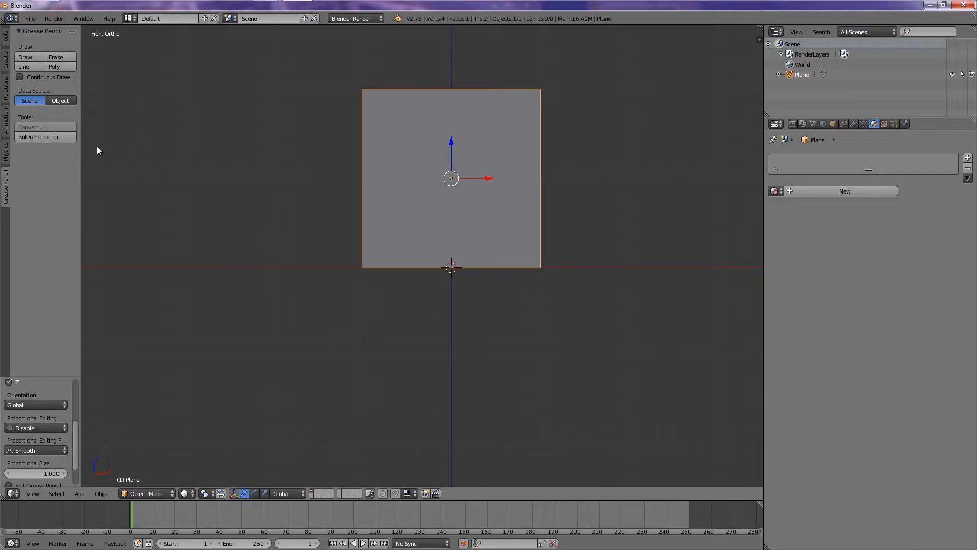
mouse_move(115, 389)
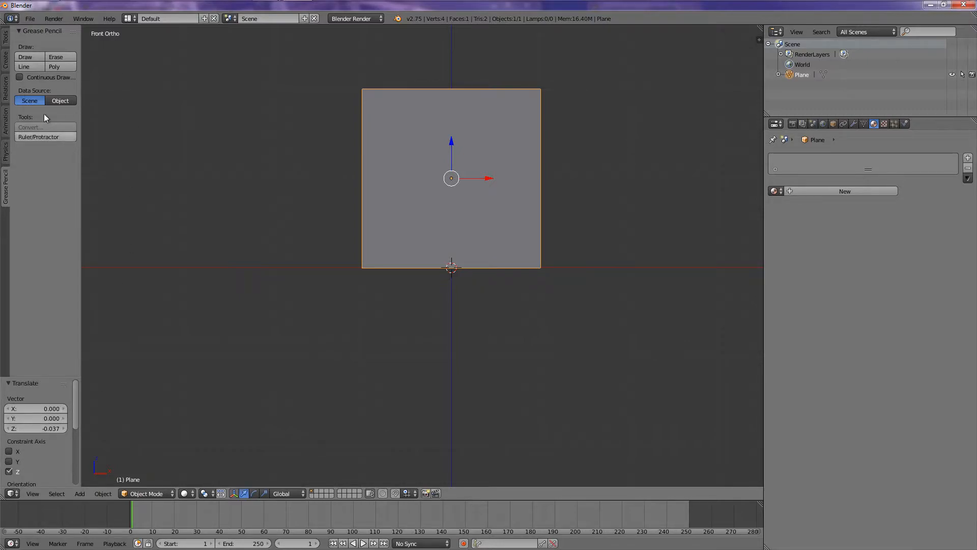
mouse_move(484, 198)
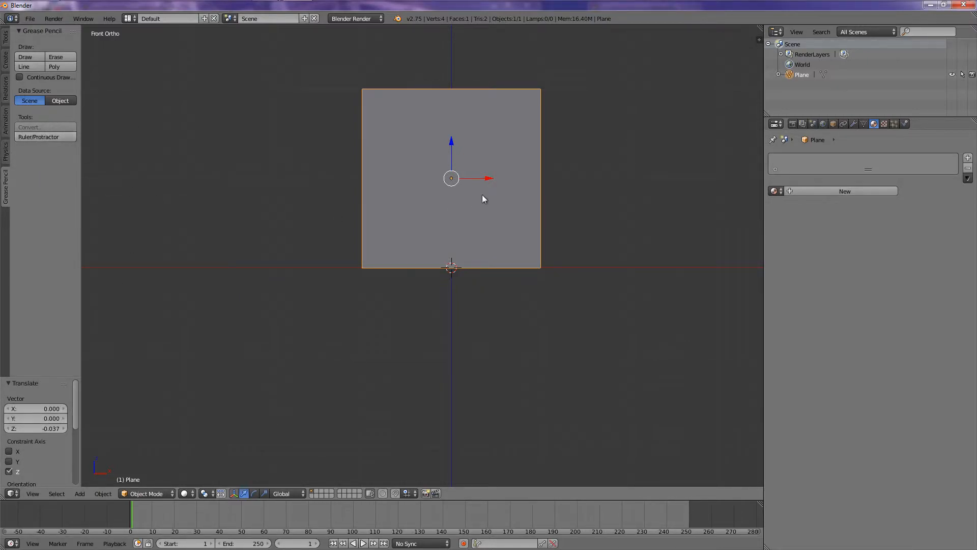
mouse_move(477, 200)
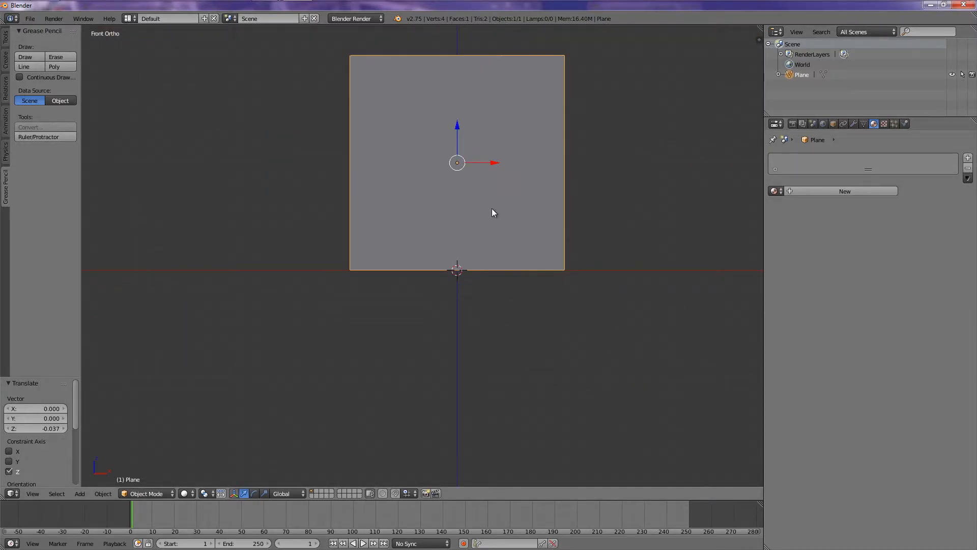
mouse_move(529, 211)
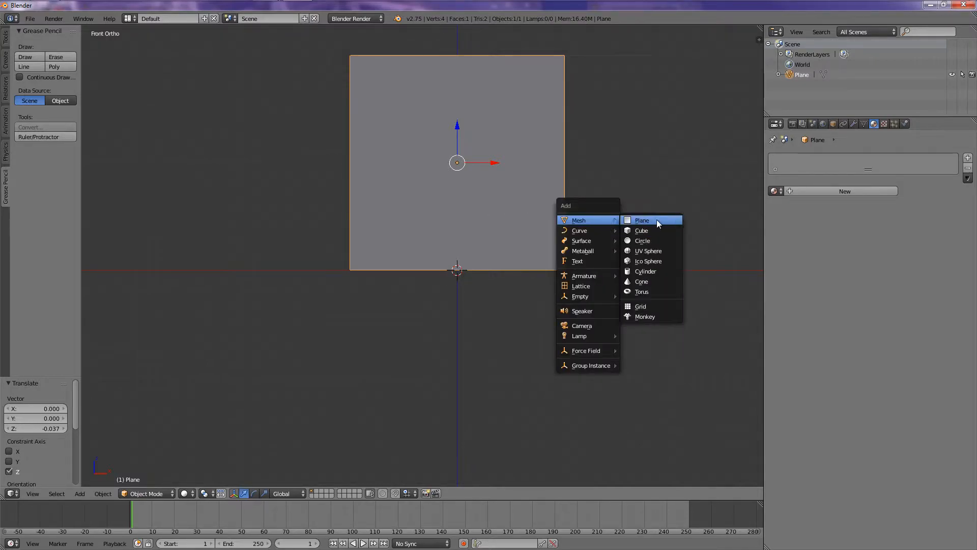
Add a second plane in front of the wall for the door.
click(643, 220)
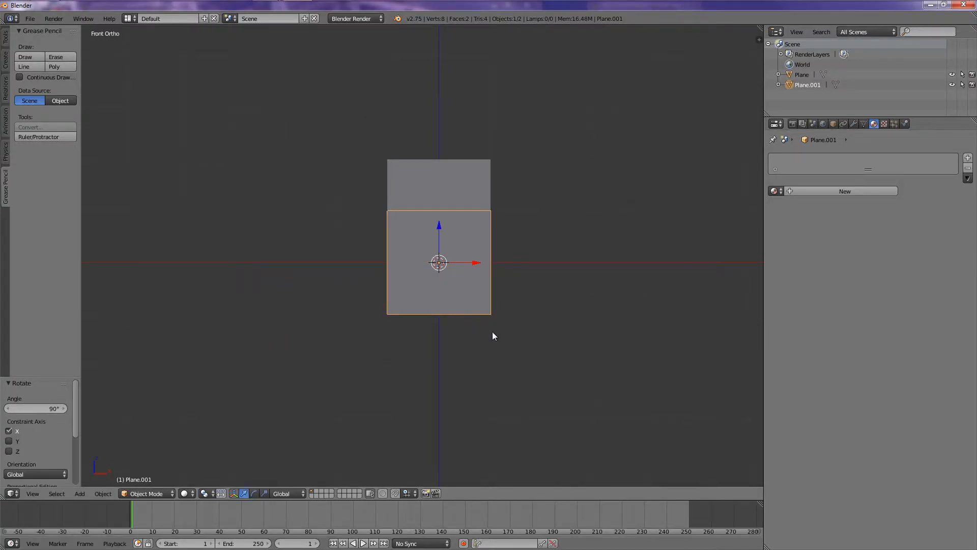
key(n)
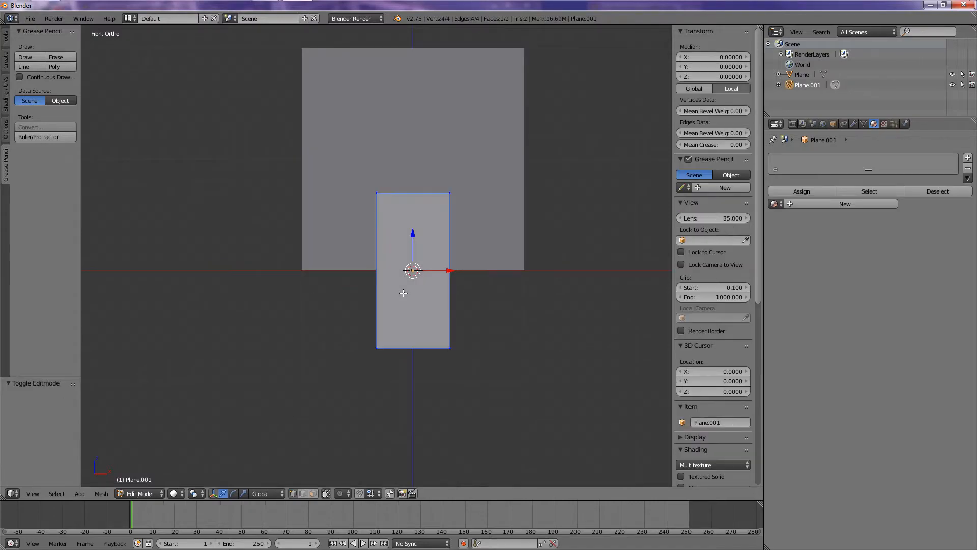
Reshape the door plane's outline into a taller rectangle.
drag(411, 268, 412, 187)
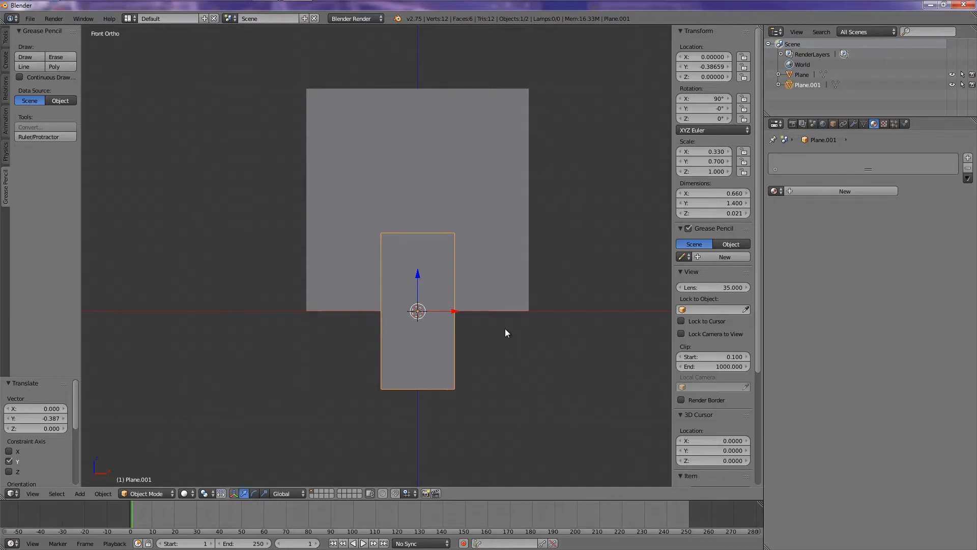
mouse_move(493, 302)
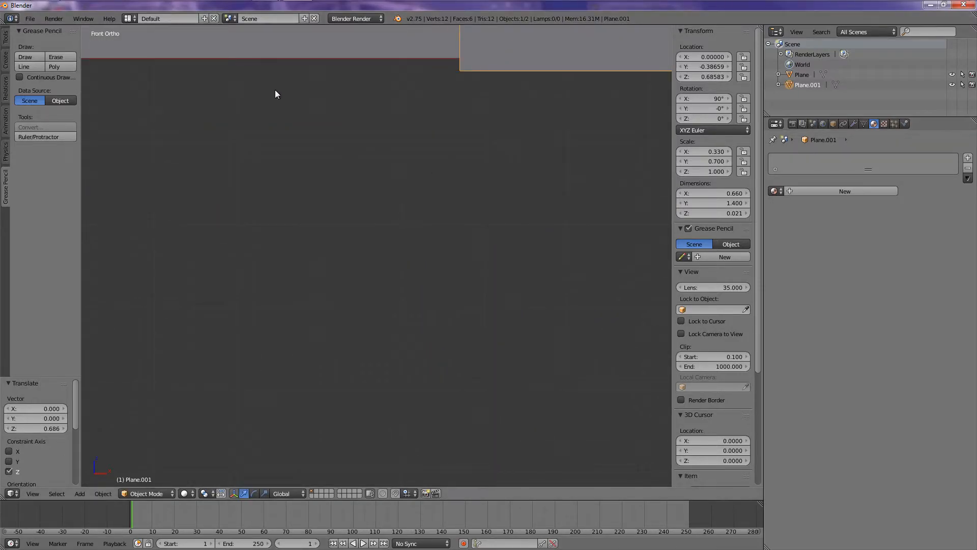
mouse_move(237, 97)
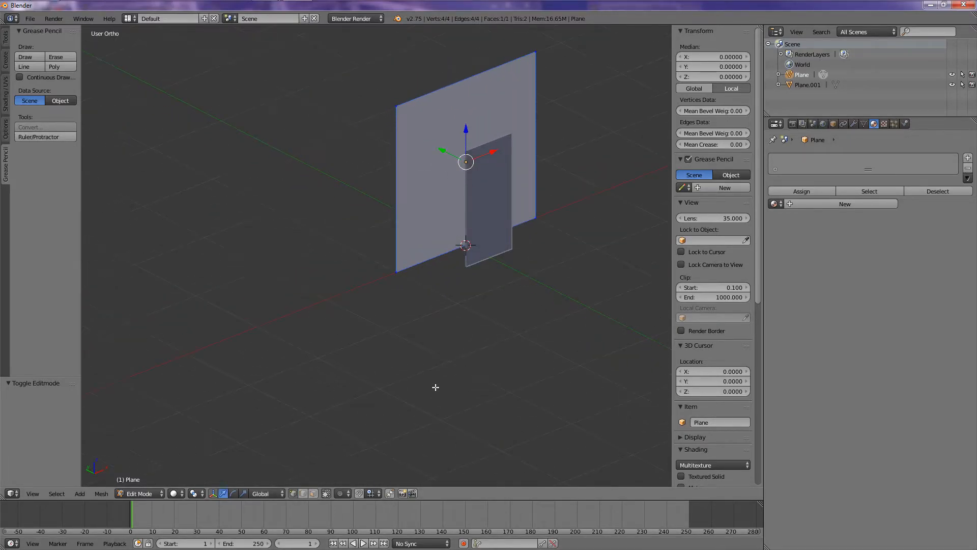
Zoom in and select only the wall's bottom-left corner vertex.
scroll(up, 3)
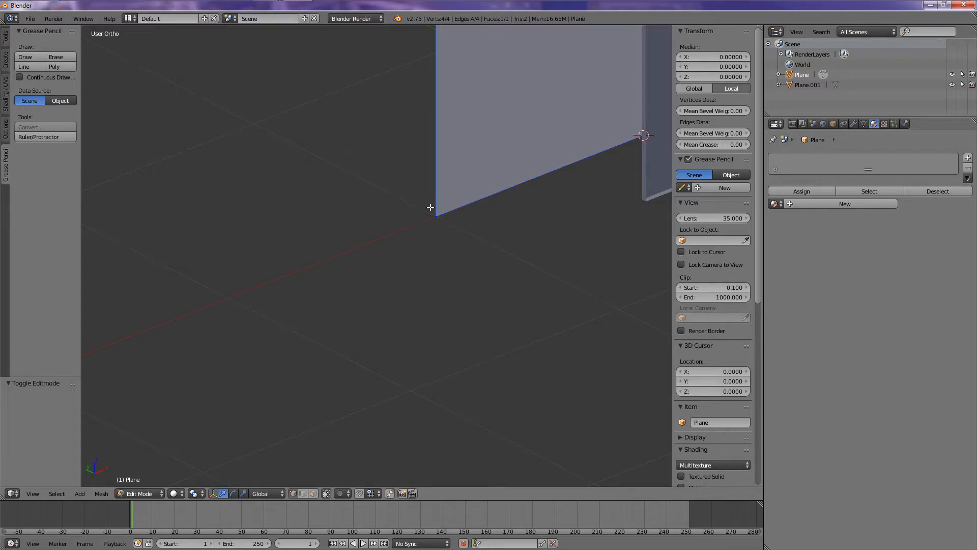
click(437, 216)
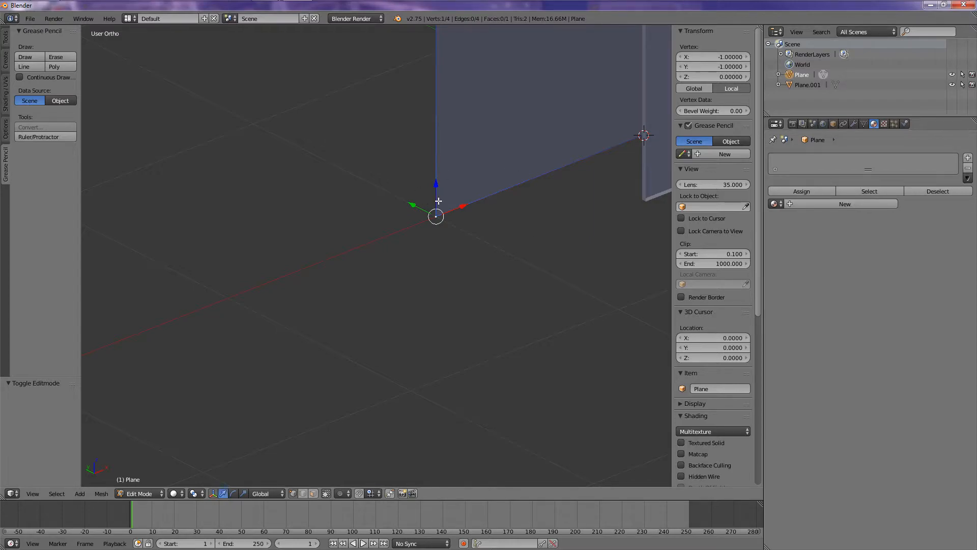
mouse_move(425, 371)
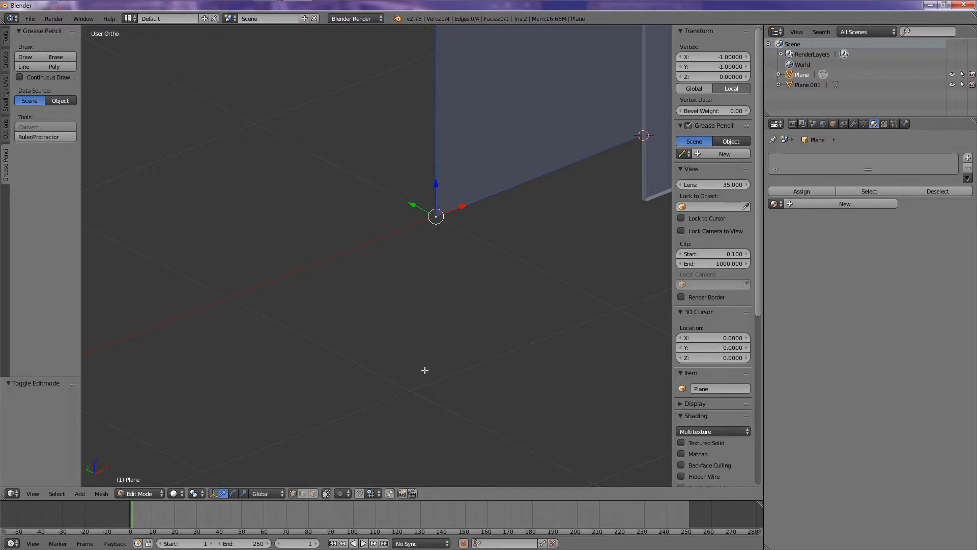
mouse_move(544, 390)
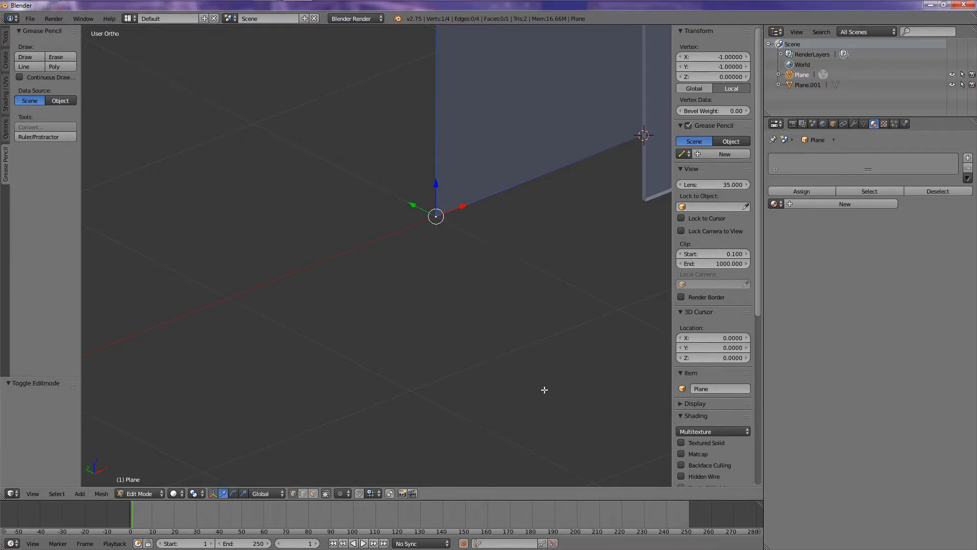
mouse_move(481, 150)
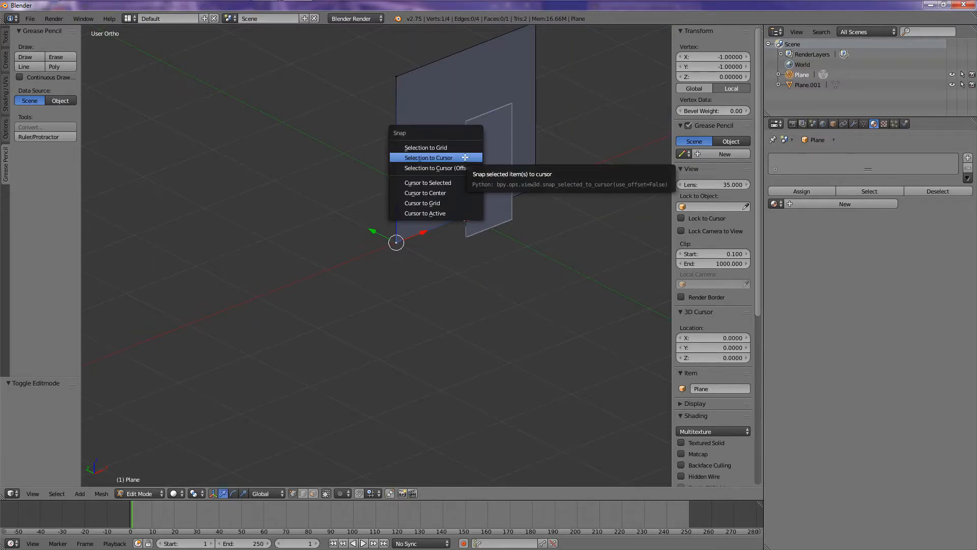
Snap the 3D cursor to the selected corner vertex via Shift+S Cursor to Selected.
click(428, 157)
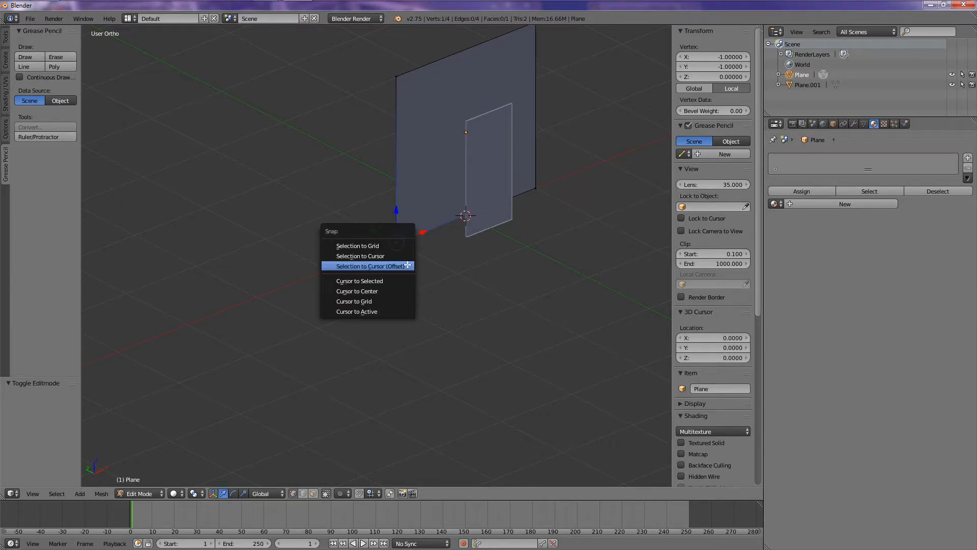
mouse_move(368, 281)
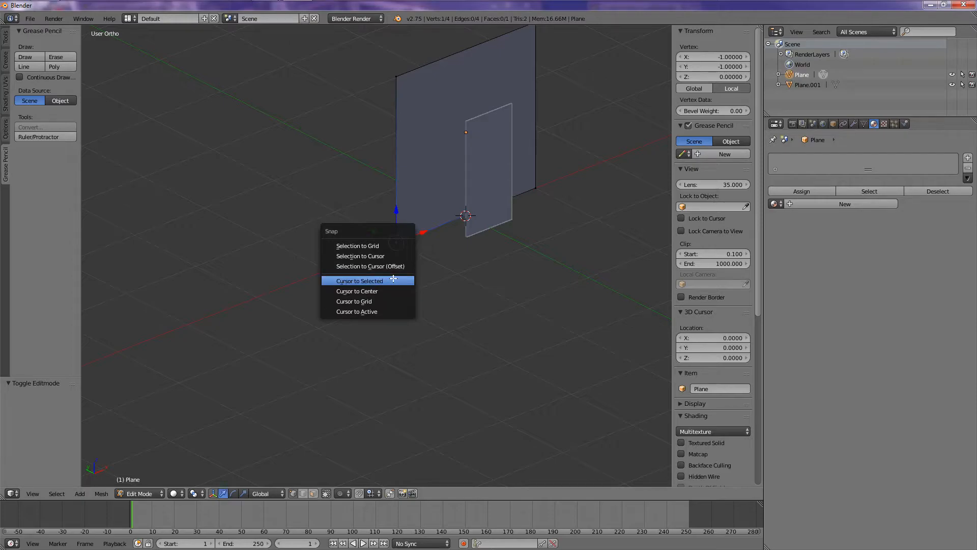
click(359, 281)
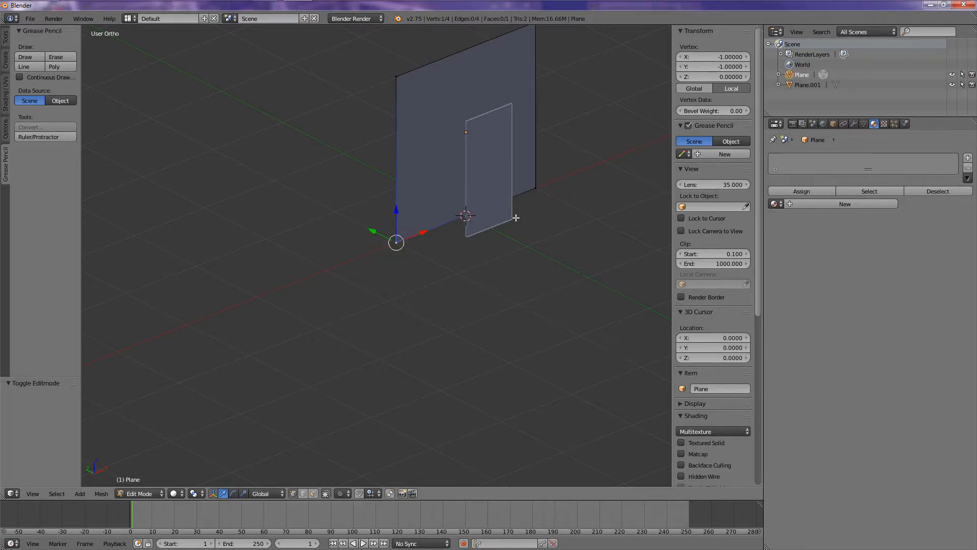
mouse_move(484, 204)
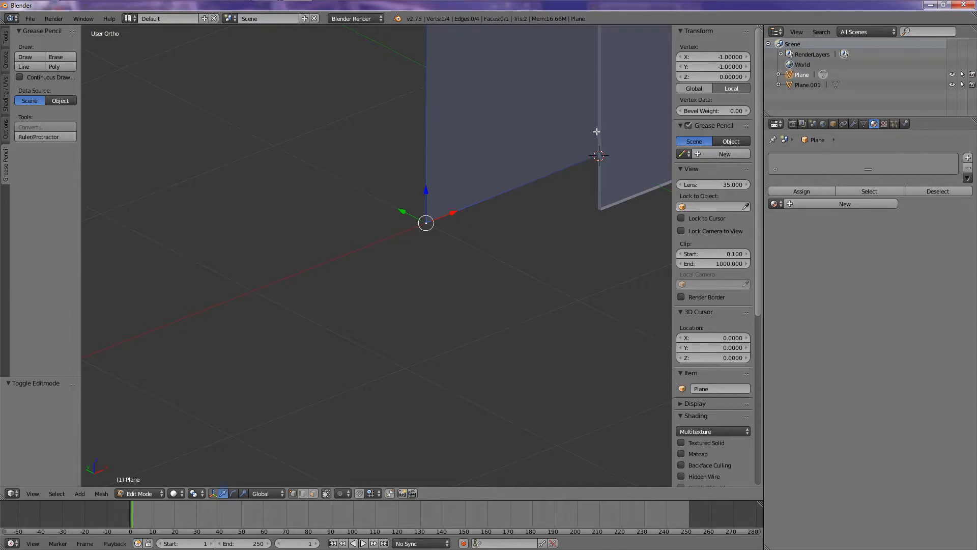
mouse_move(527, 292)
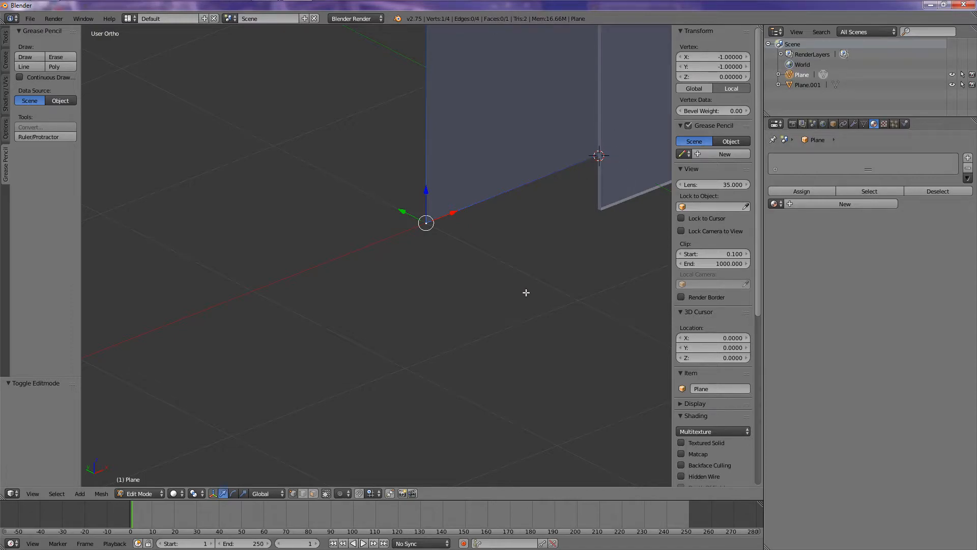
key(shift+s)
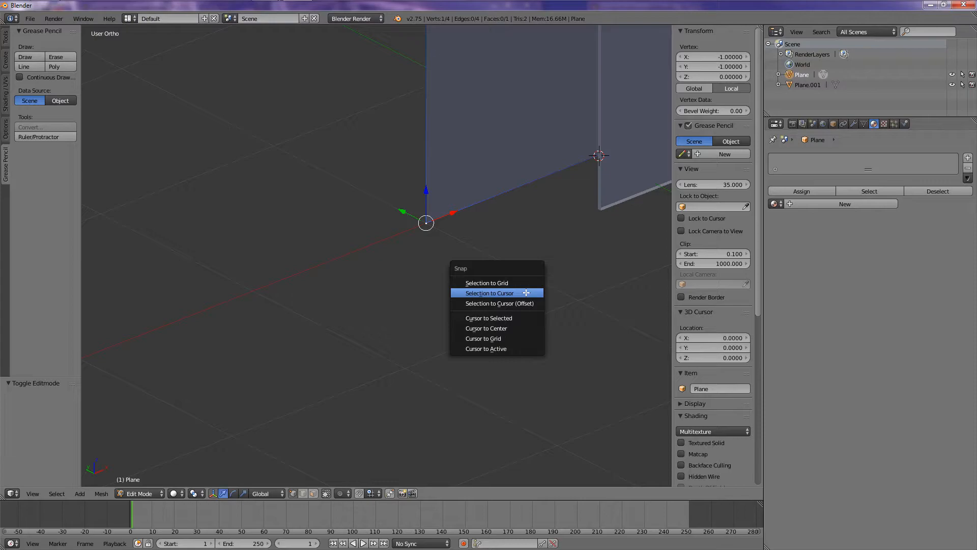
mouse_move(525, 329)
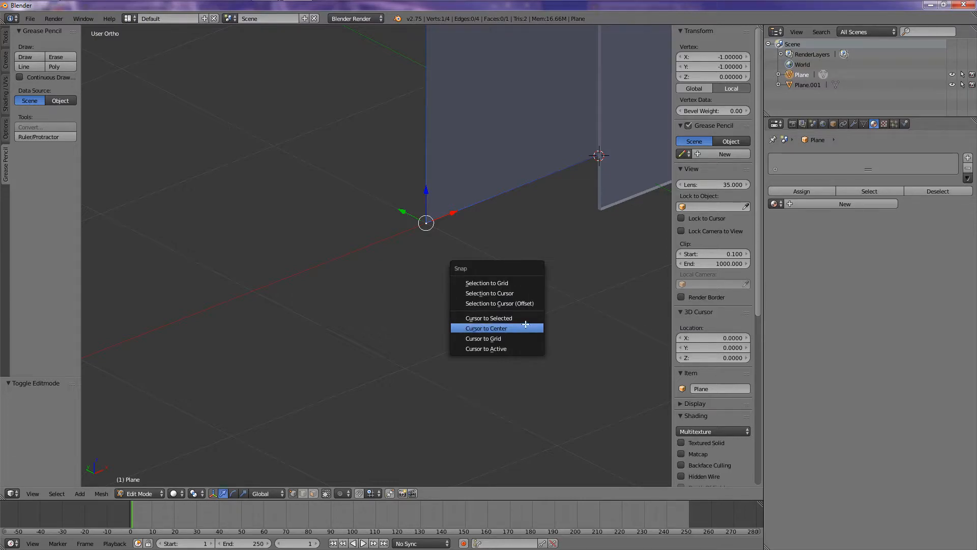
click(488, 317)
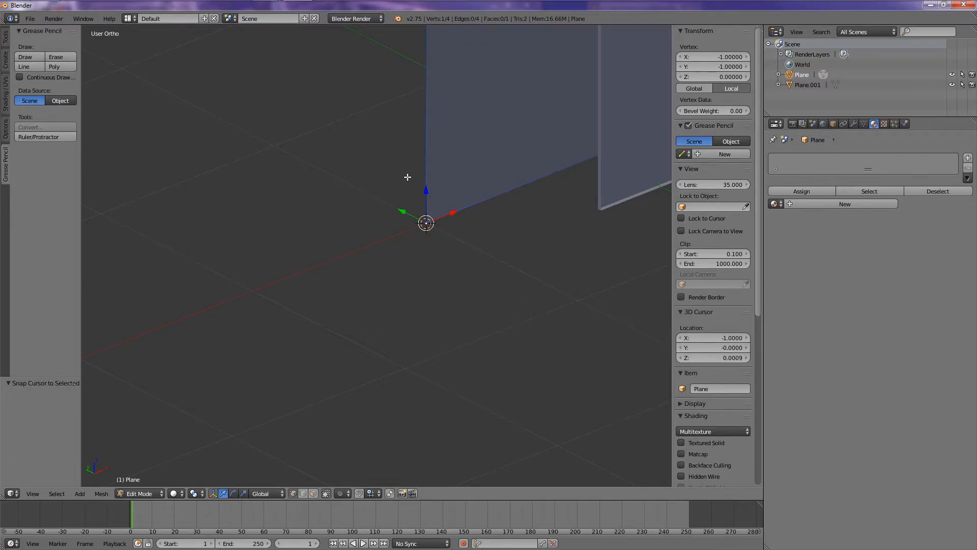
mouse_move(426, 261)
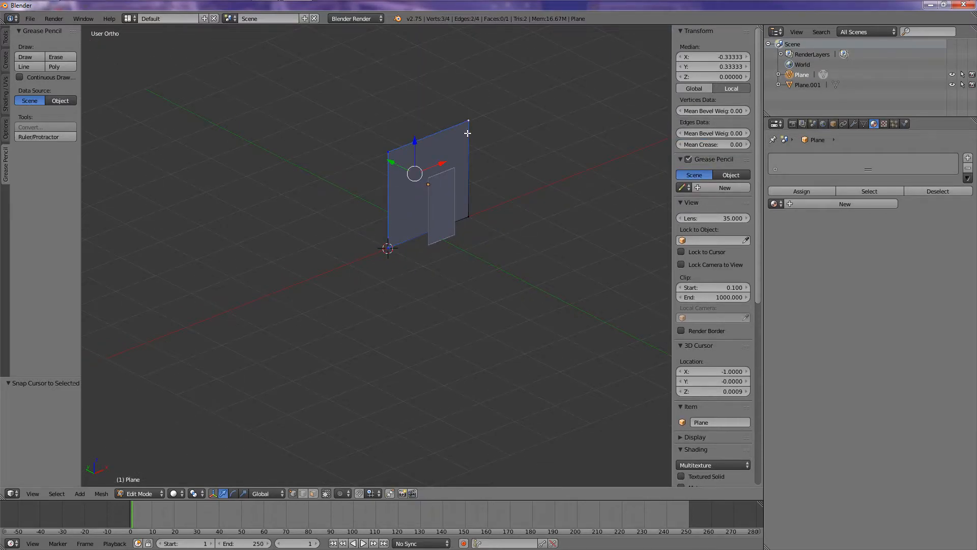
mouse_move(393, 137)
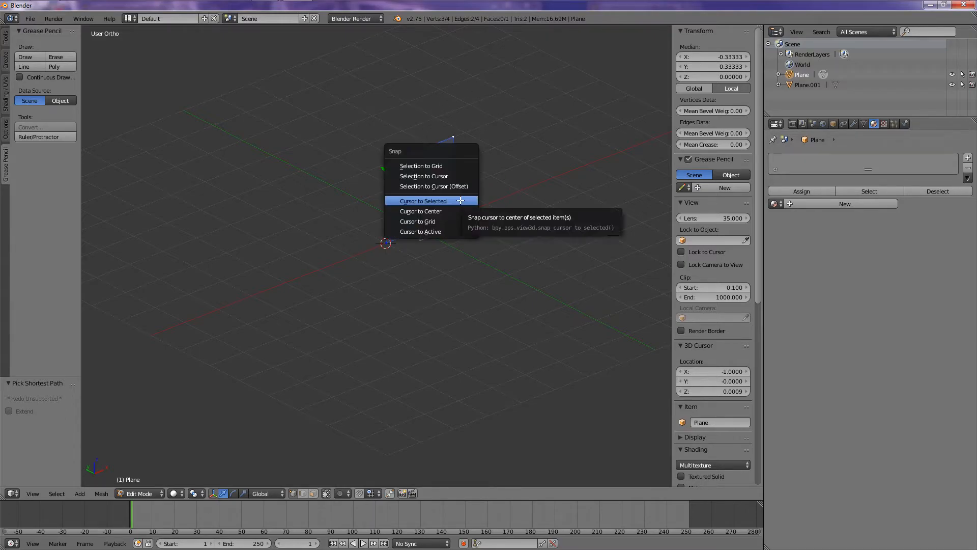
Snap the 3D cursor to the centre of the selected wall vertices.
click(423, 201)
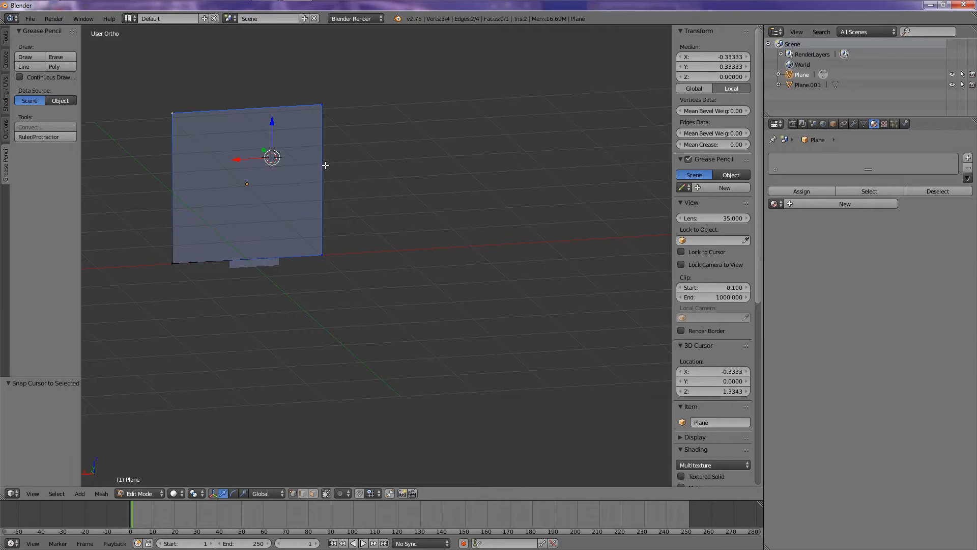
mouse_move(288, 133)
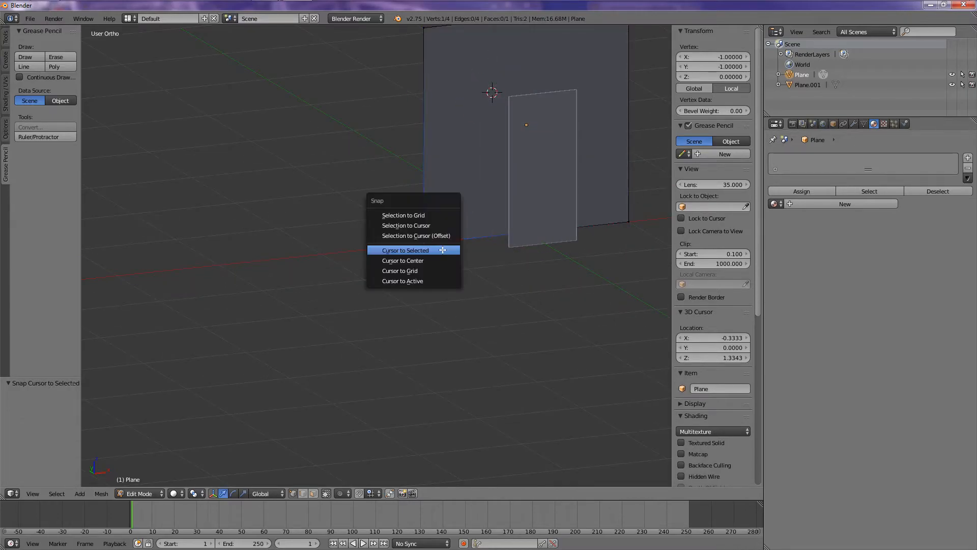
Snap the cursor to the corner and set the wall's origin to the 3D cursor.
click(404, 251)
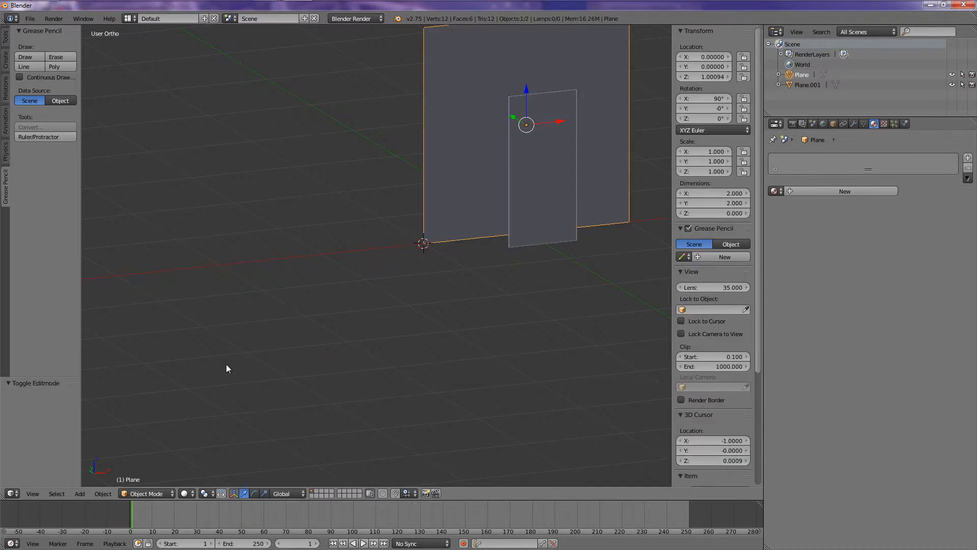
click(103, 492)
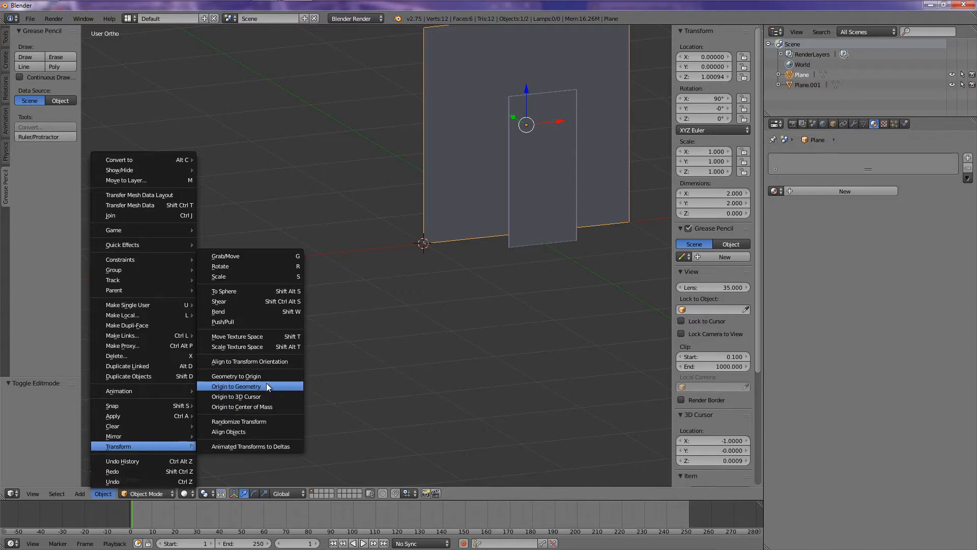
mouse_move(236, 396)
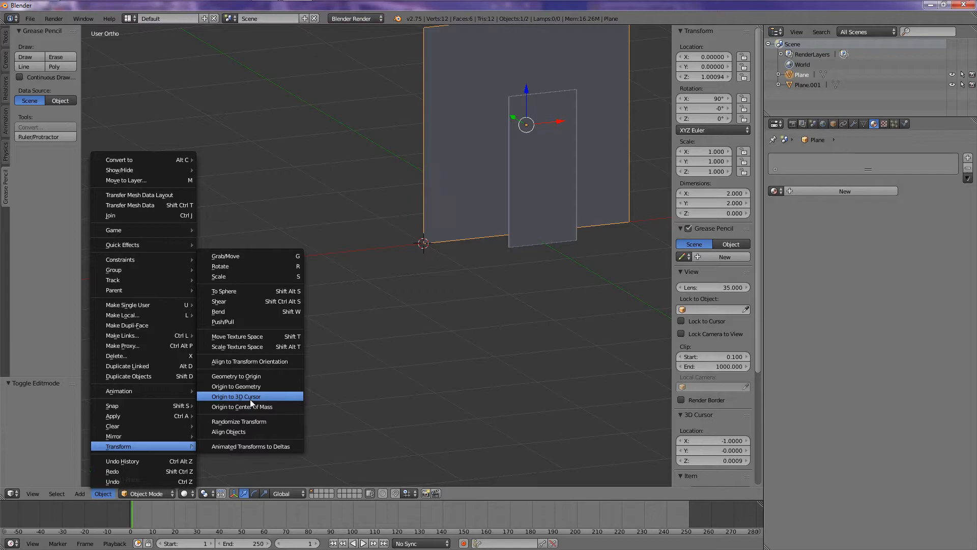
click(236, 396)
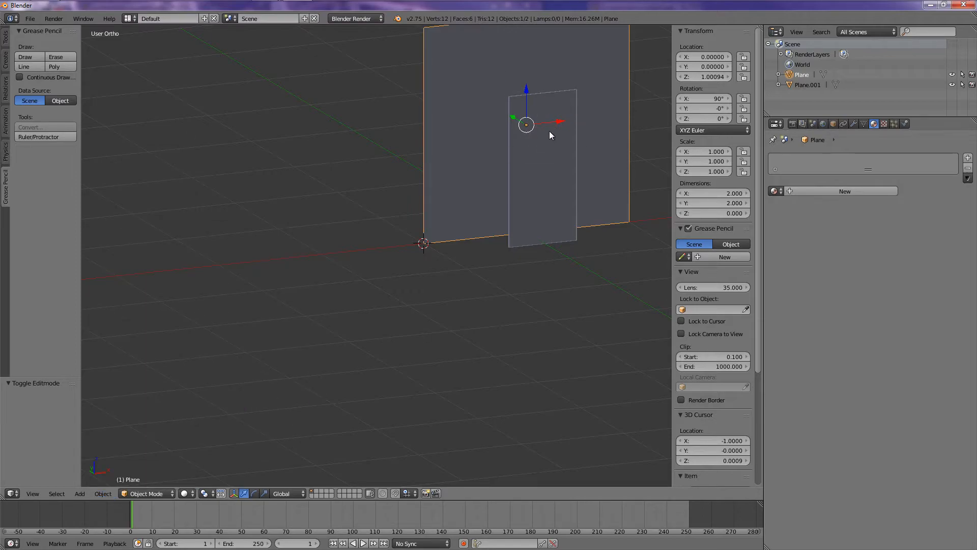
mouse_move(617, 142)
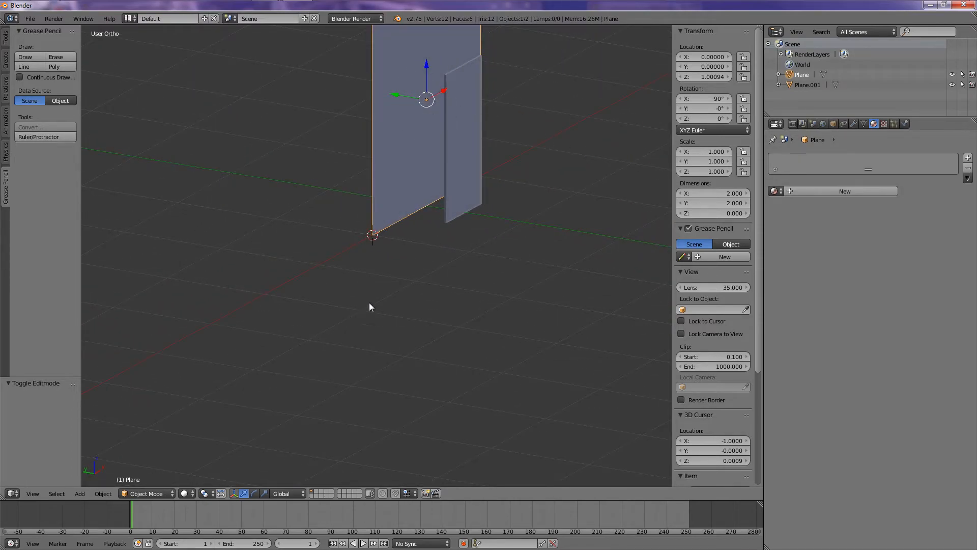
click(103, 493)
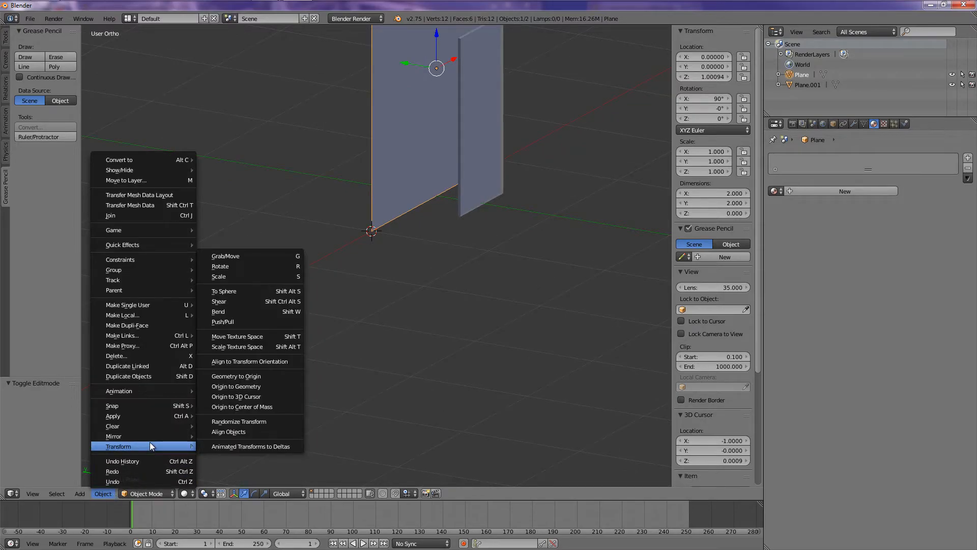
mouse_move(337, 223)
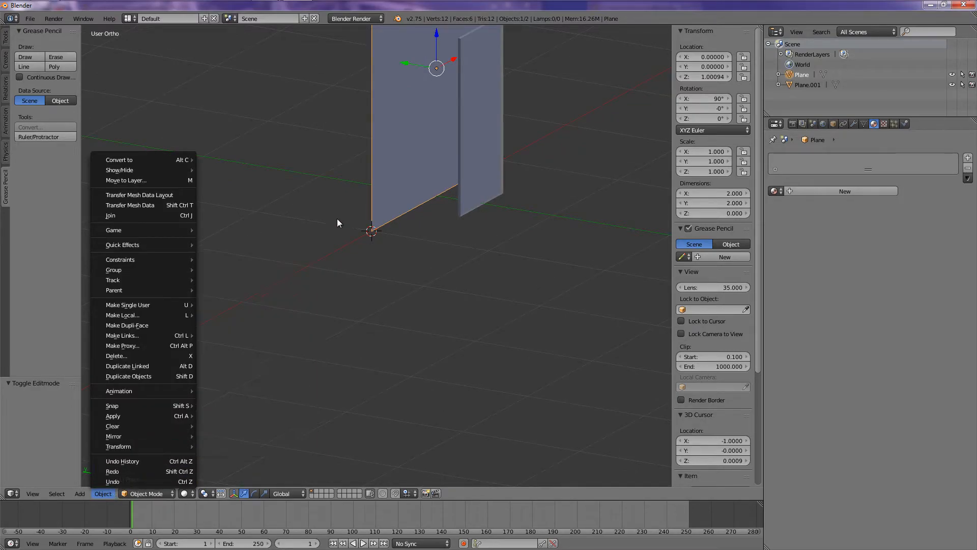
mouse_move(112, 425)
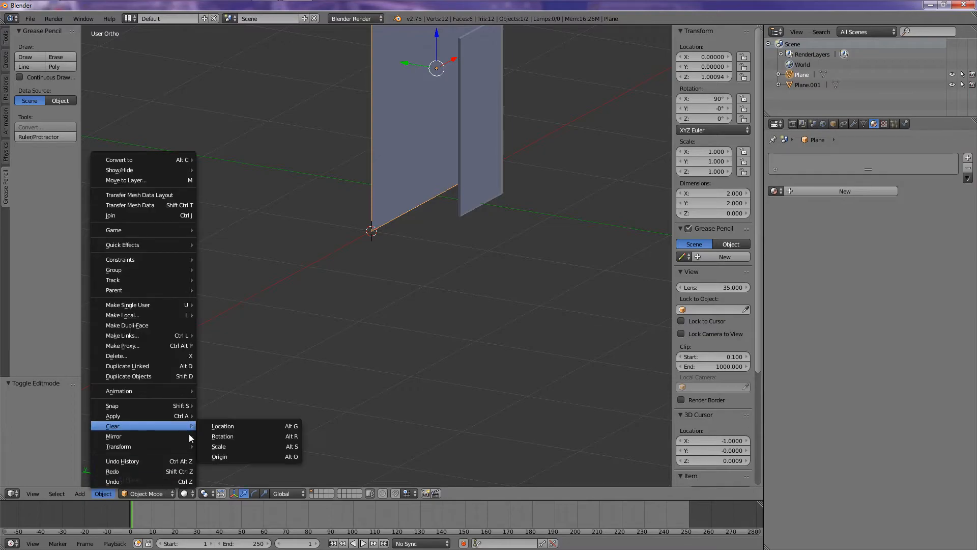
mouse_move(118, 446)
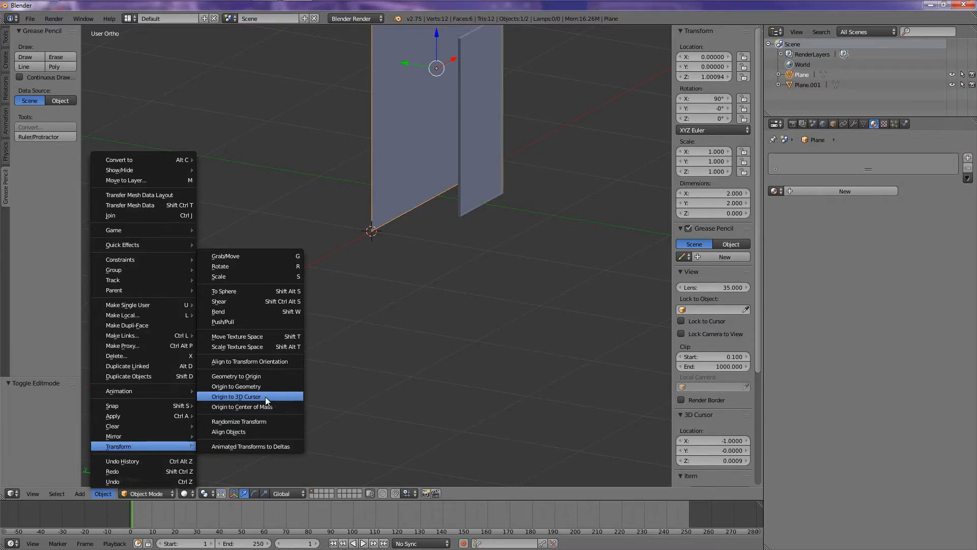
click(236, 396)
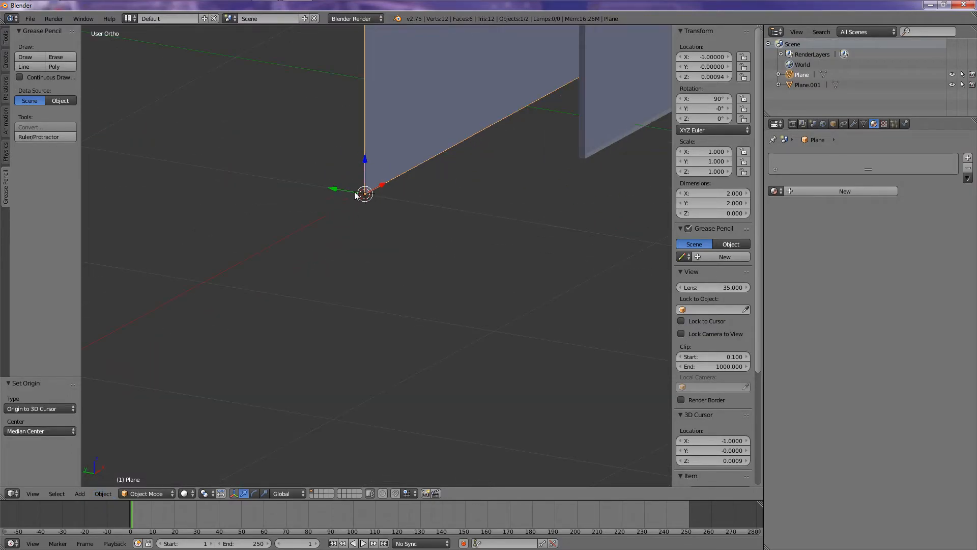
mouse_move(382, 249)
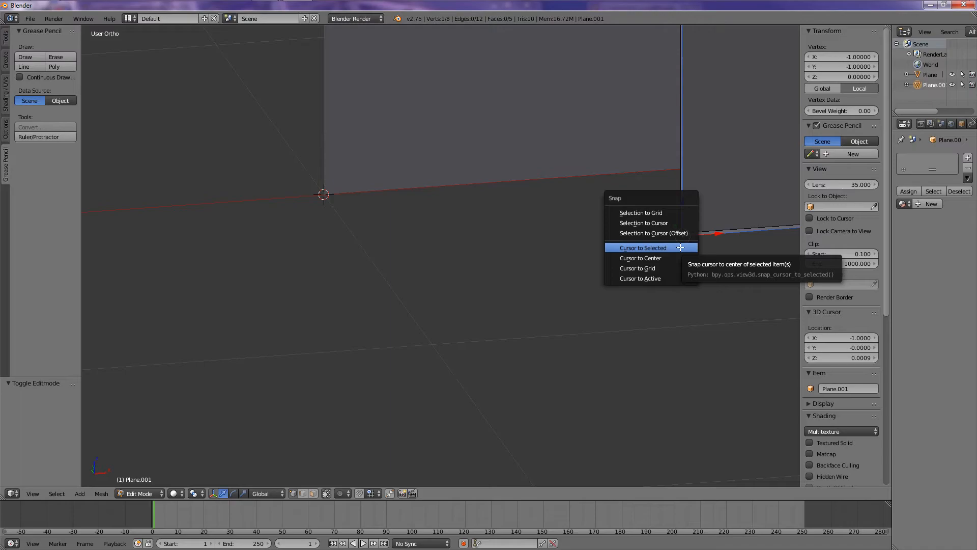
Snap the cursor to the door's bottom corner and set the door's origin to it.
click(641, 248)
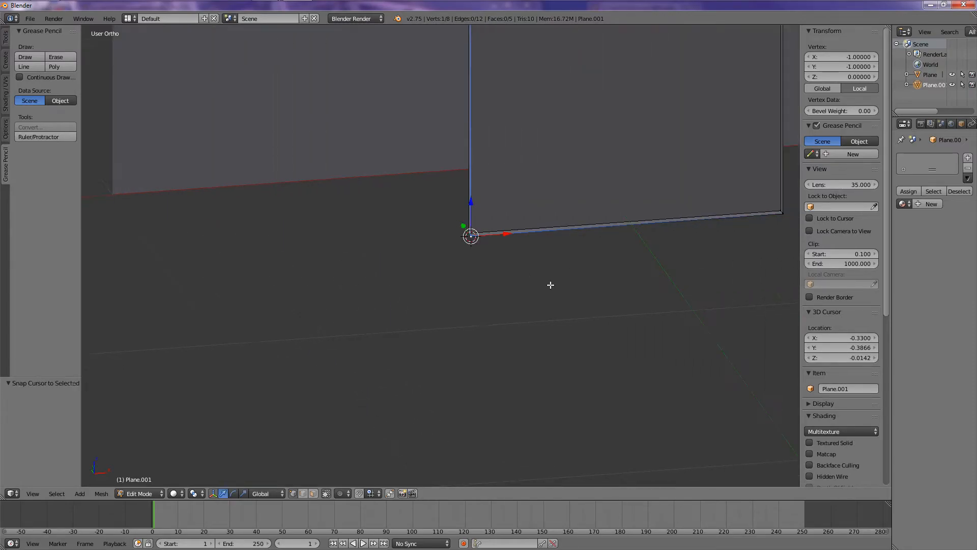
click(102, 493)
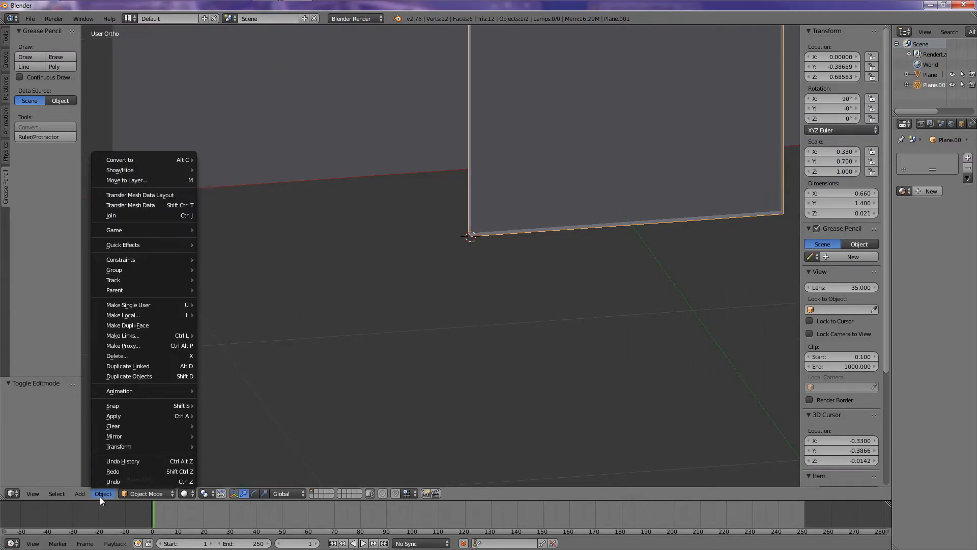
mouse_move(118, 446)
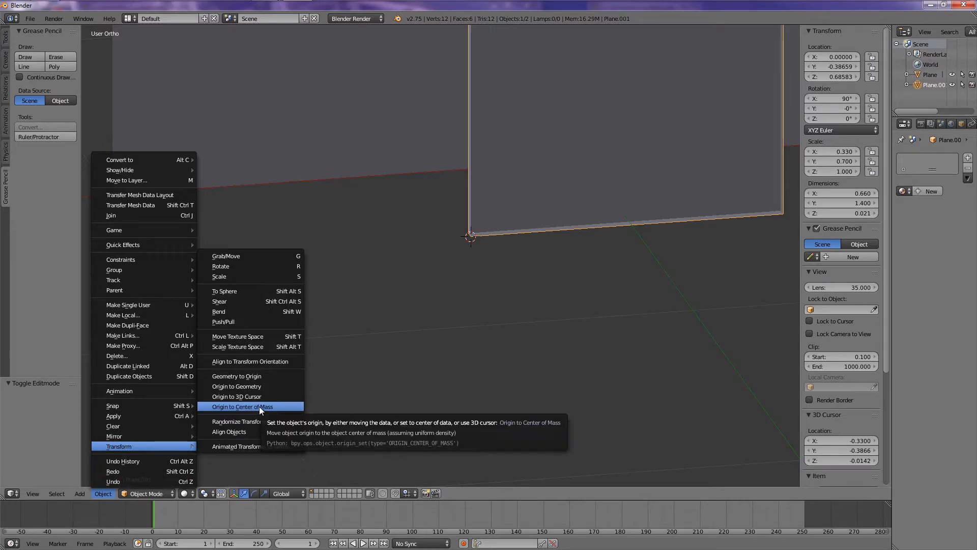
mouse_move(237, 396)
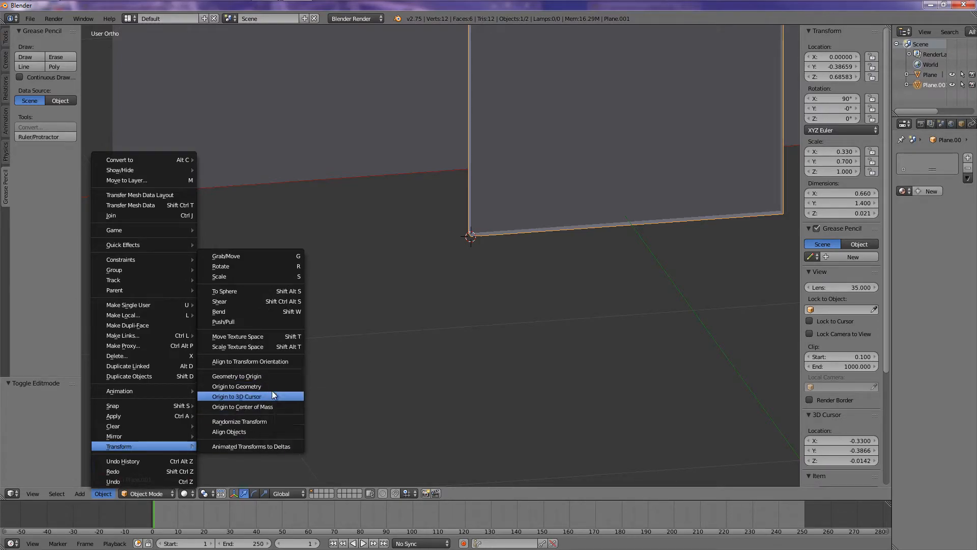
click(235, 396)
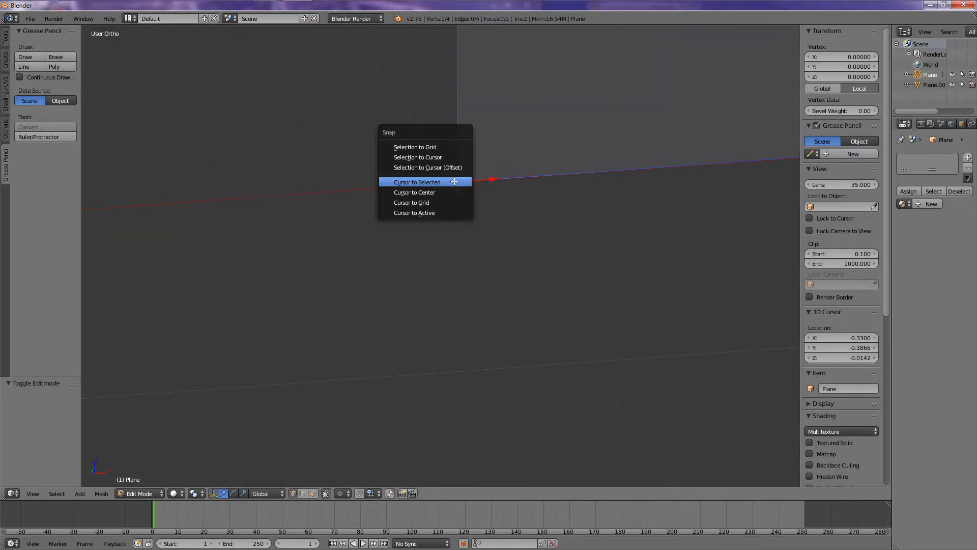
Snap the 3D cursor onto the wall's bottom-left corner vertex.
click(416, 183)
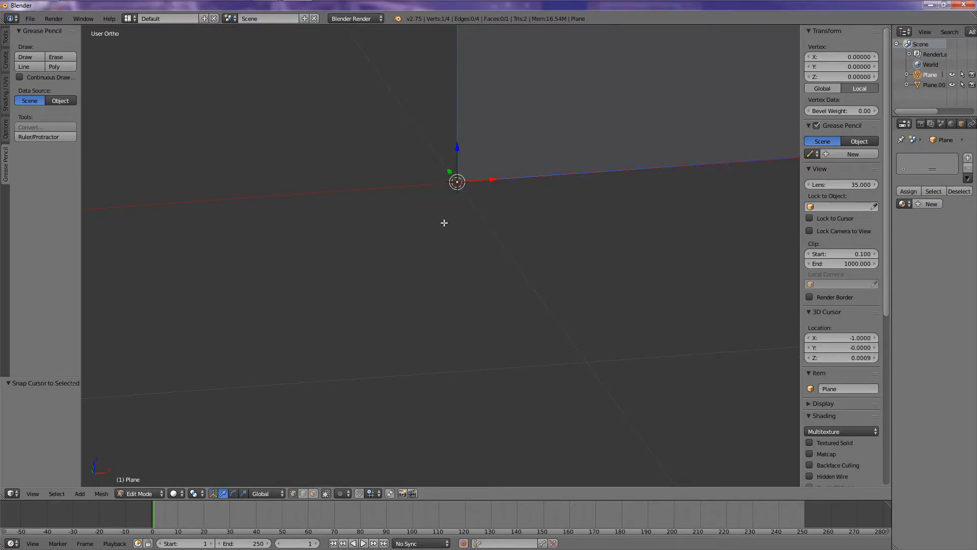
mouse_move(482, 154)
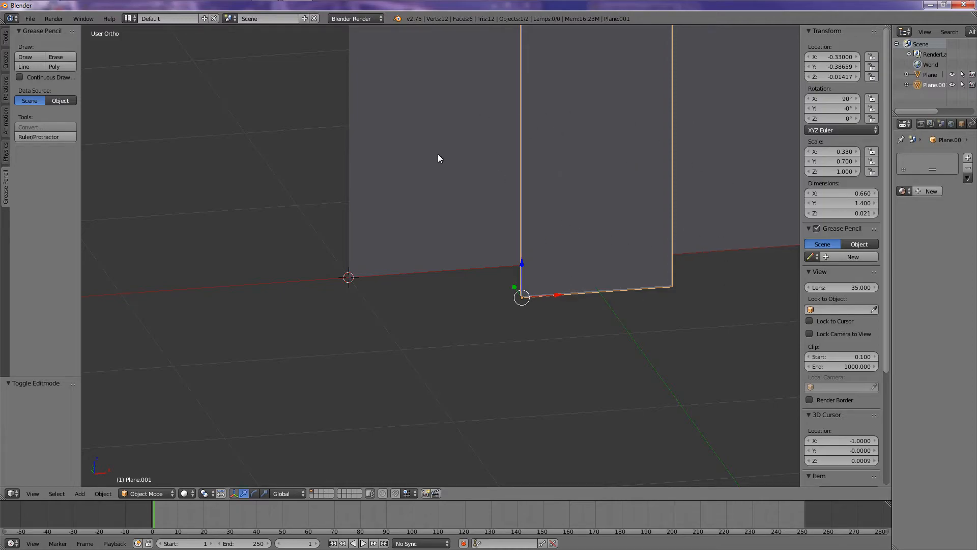
mouse_move(469, 365)
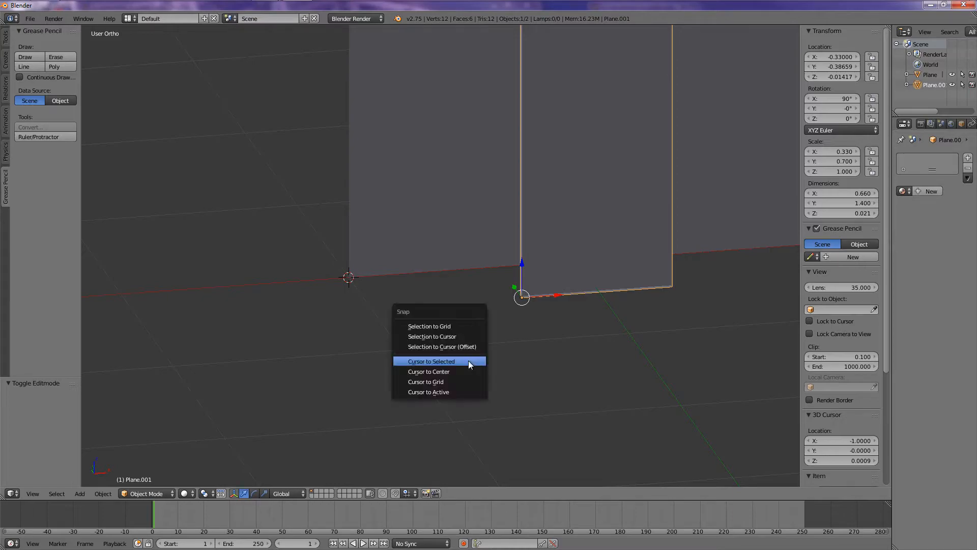
mouse_move(442, 346)
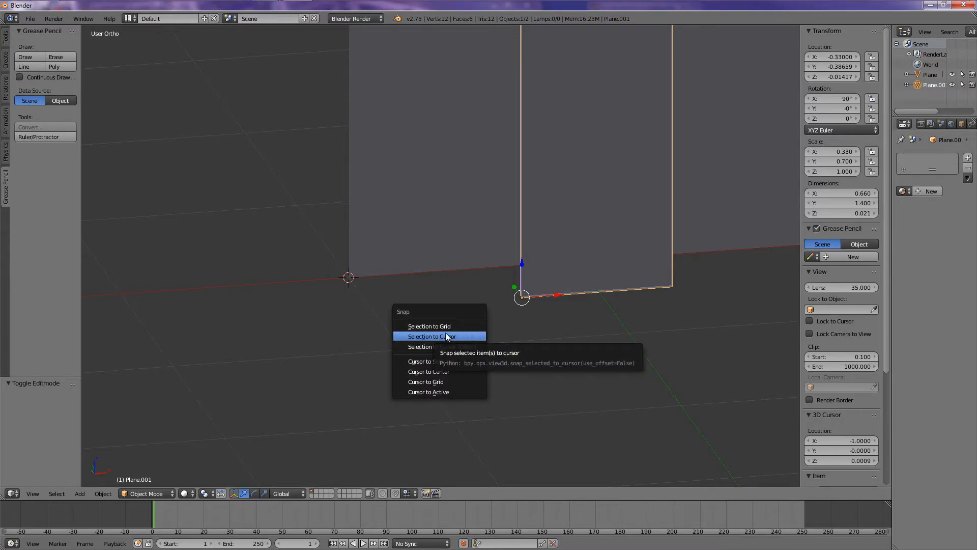
Snap the door plane onto the 3D cursor at the wall's bottom-left corner.
click(428, 336)
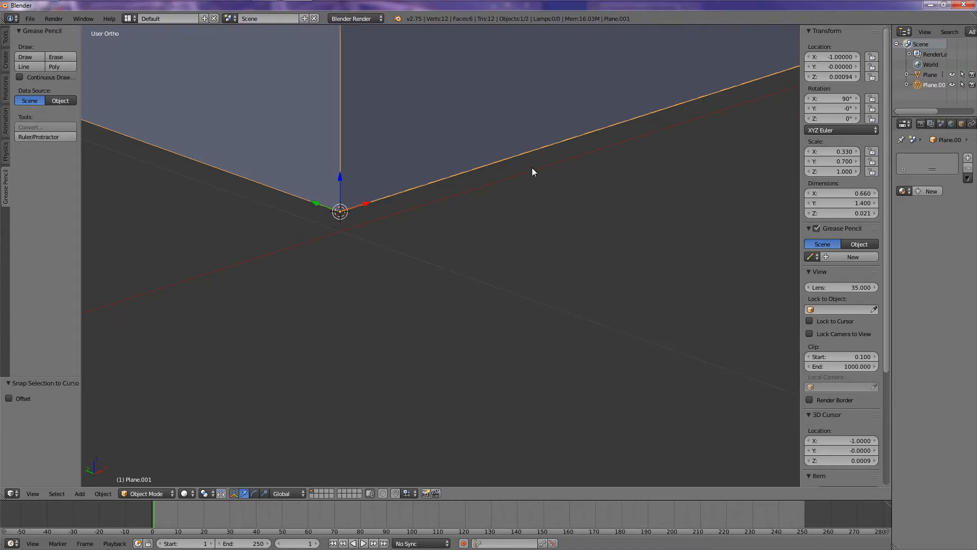
mouse_move(342, 214)
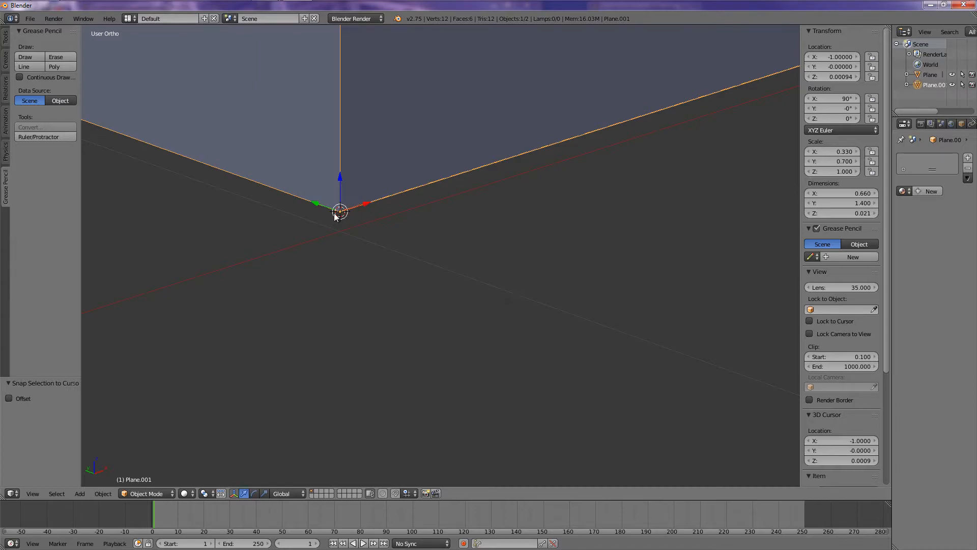
mouse_move(344, 215)
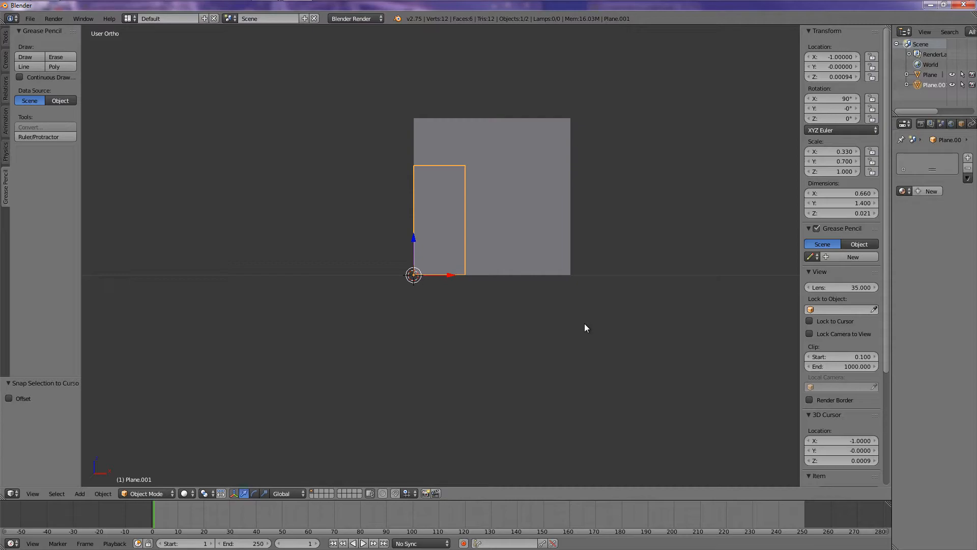
Switch to a front orthographic view and zoom in on the wall and door.
drag(585, 328, 499, 189)
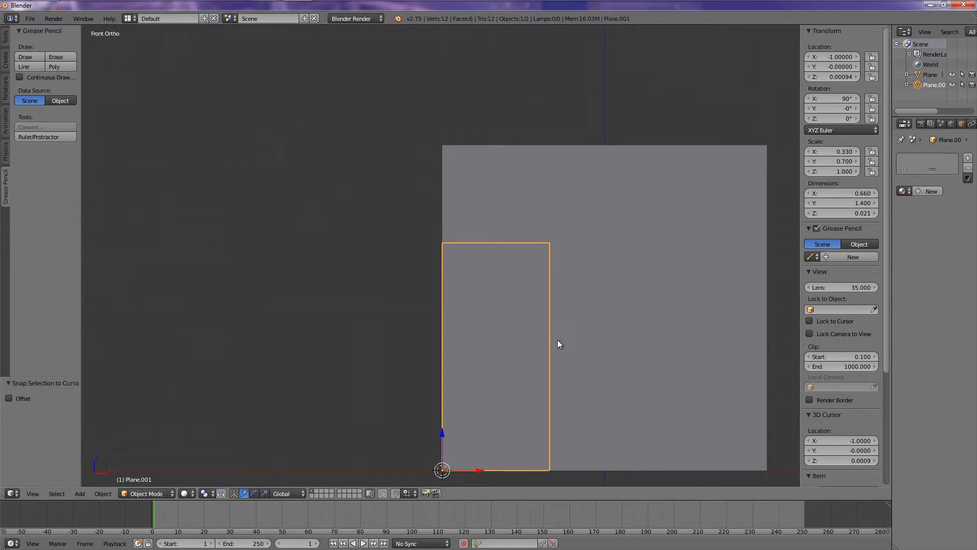
mouse_move(548, 343)
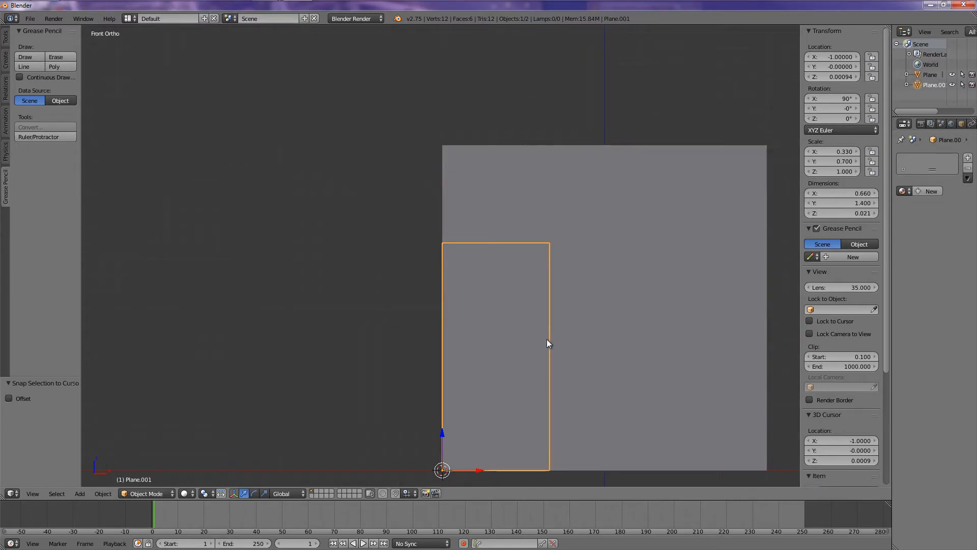
mouse_move(551, 327)
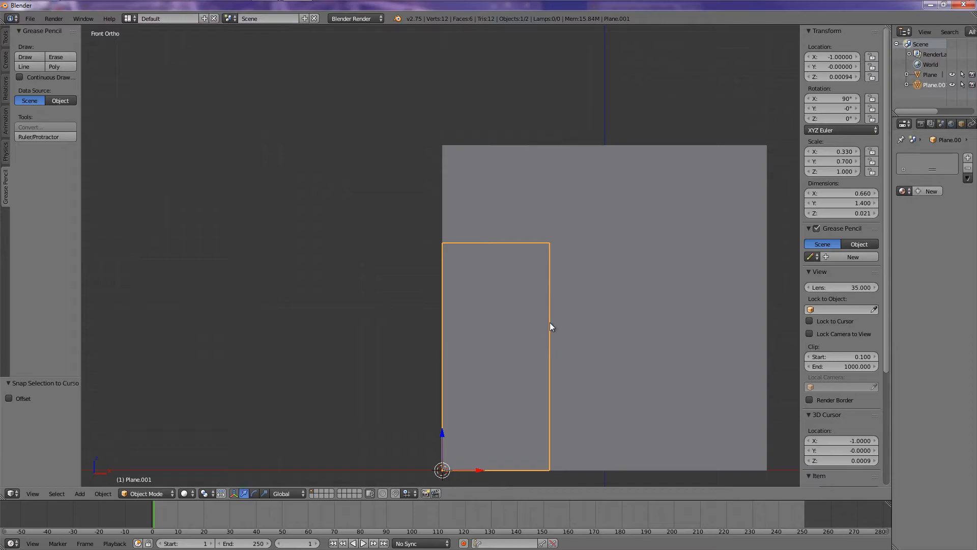
mouse_move(568, 84)
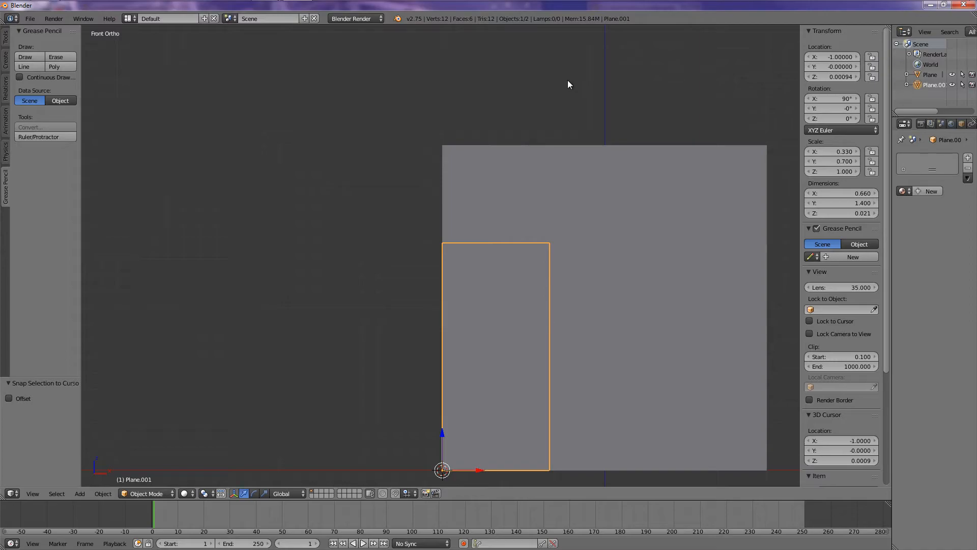
mouse_move(446, 299)
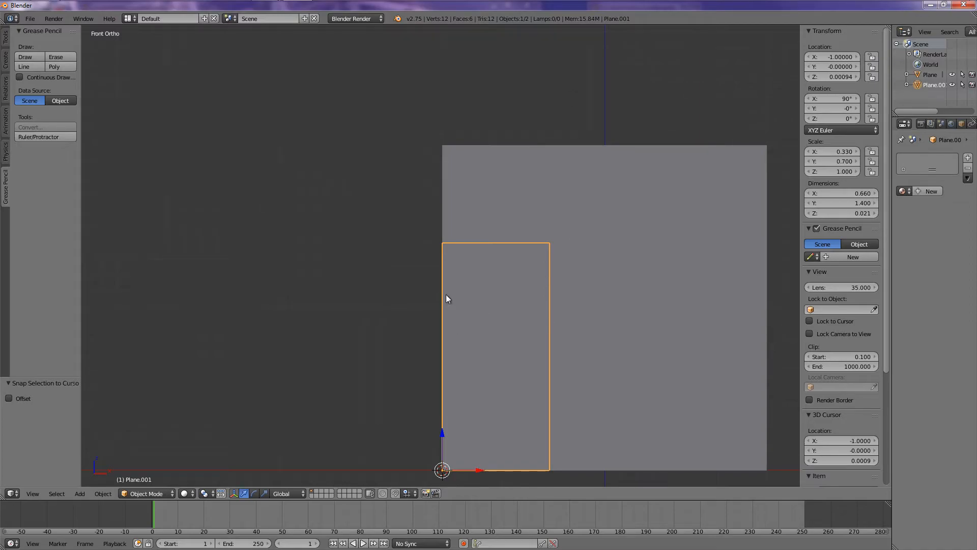
mouse_move(365, 318)
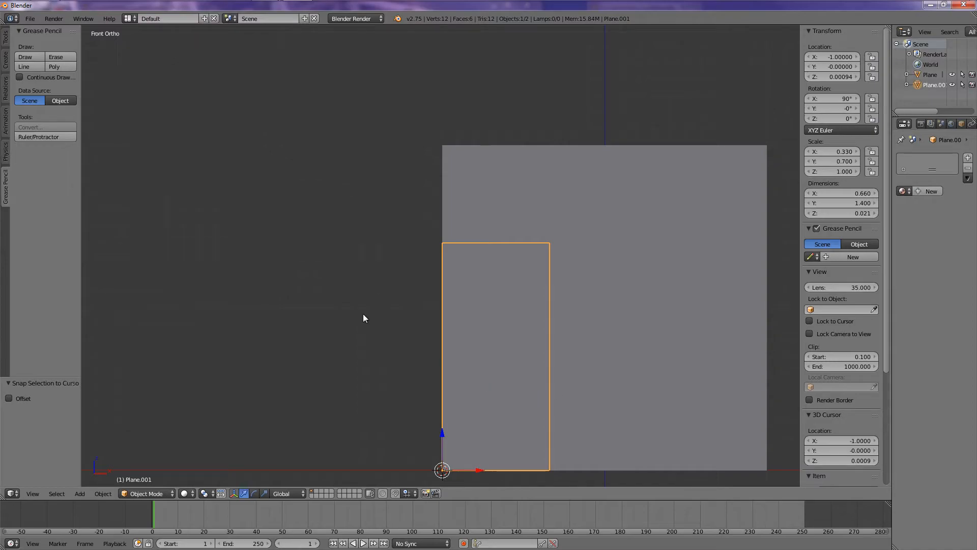
mouse_move(479, 373)
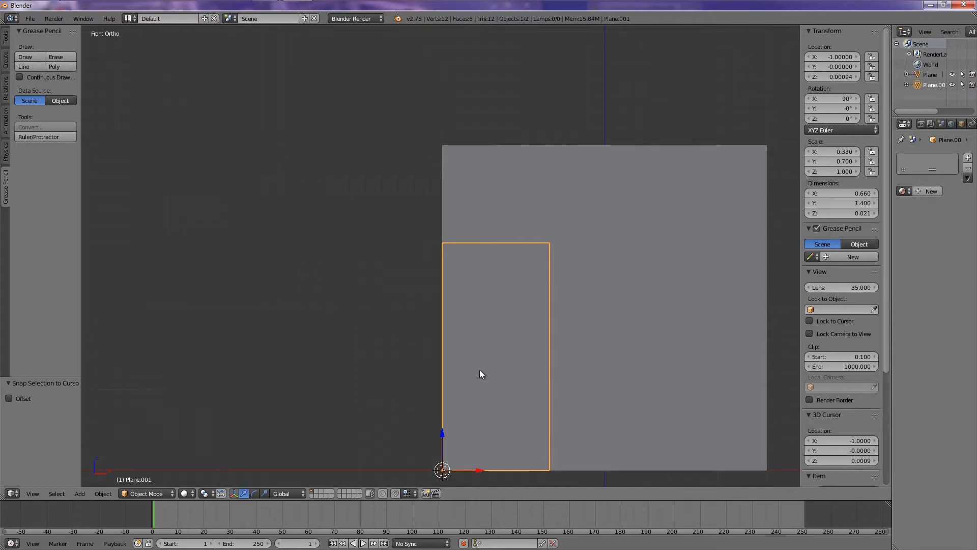
drag(496, 374, 514, 390)
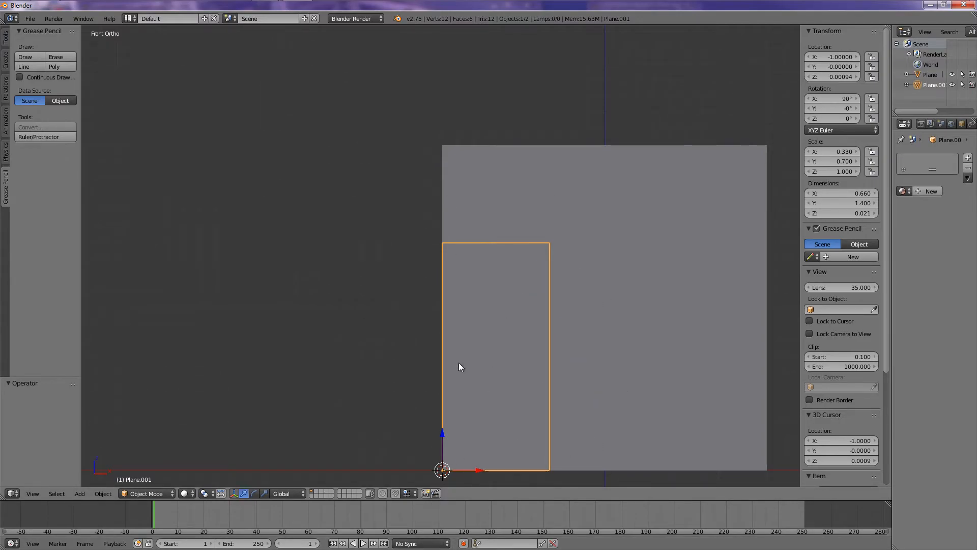
mouse_move(441, 352)
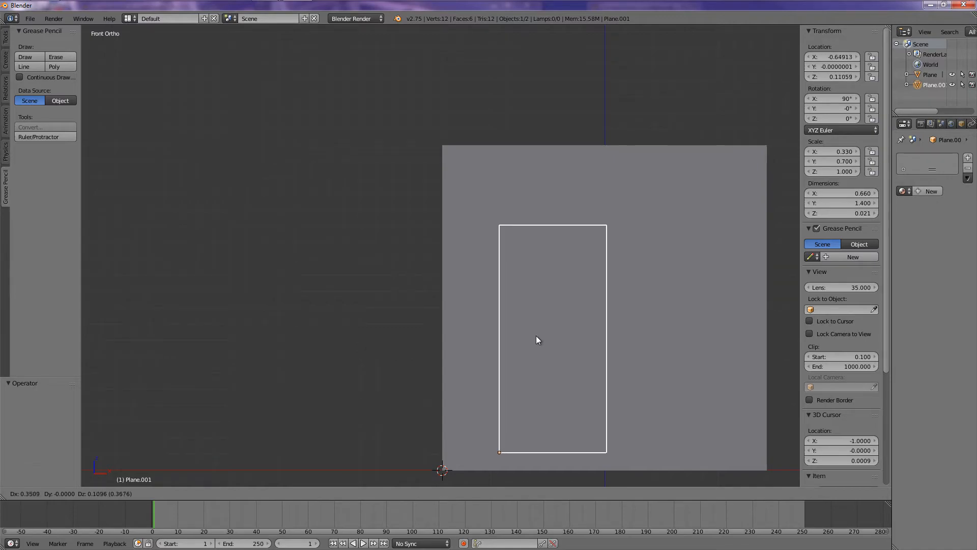
Move the door 0.65 units along X from the wall's left edge, base on the ground line.
drag(538, 340, 559, 343)
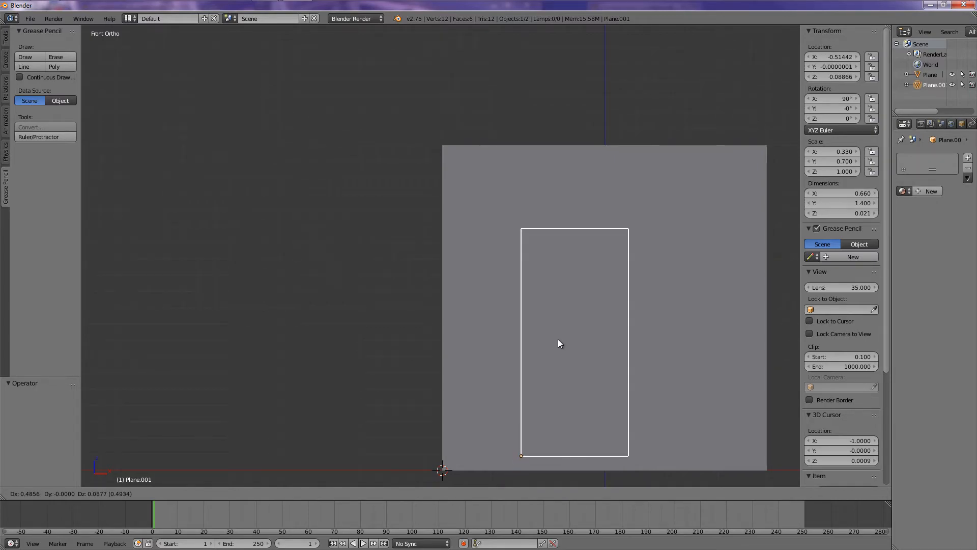
drag(559, 343, 393, 341)
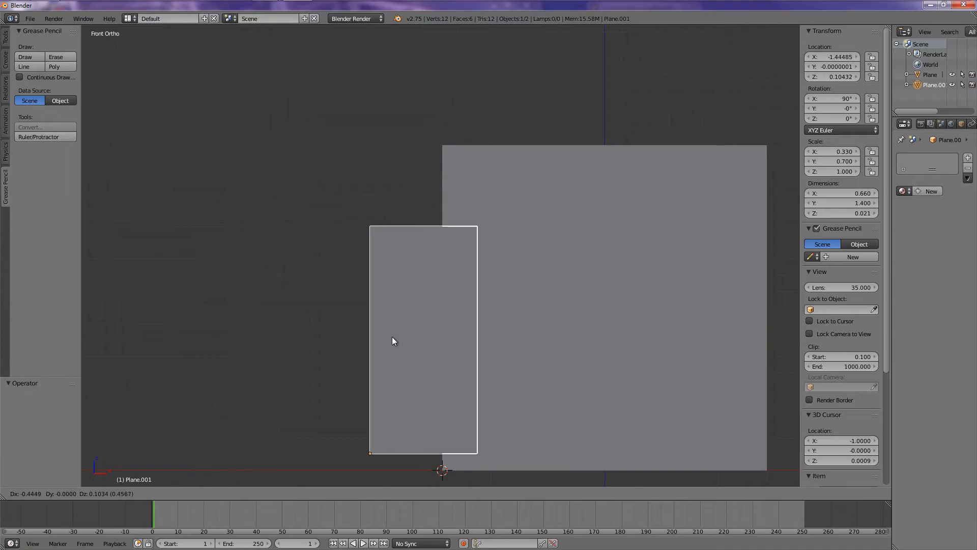
drag(393, 341, 303, 317)
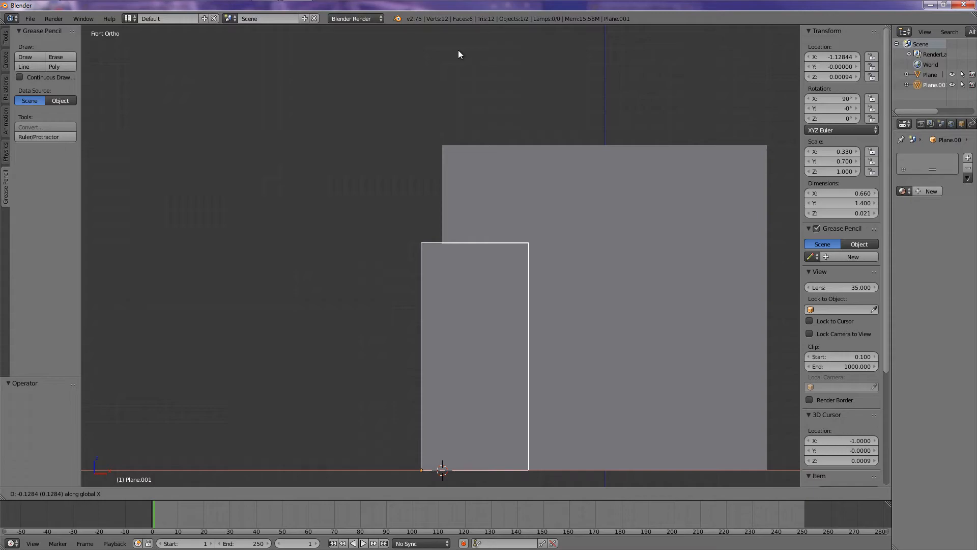
drag(473, 355, 502, 355)
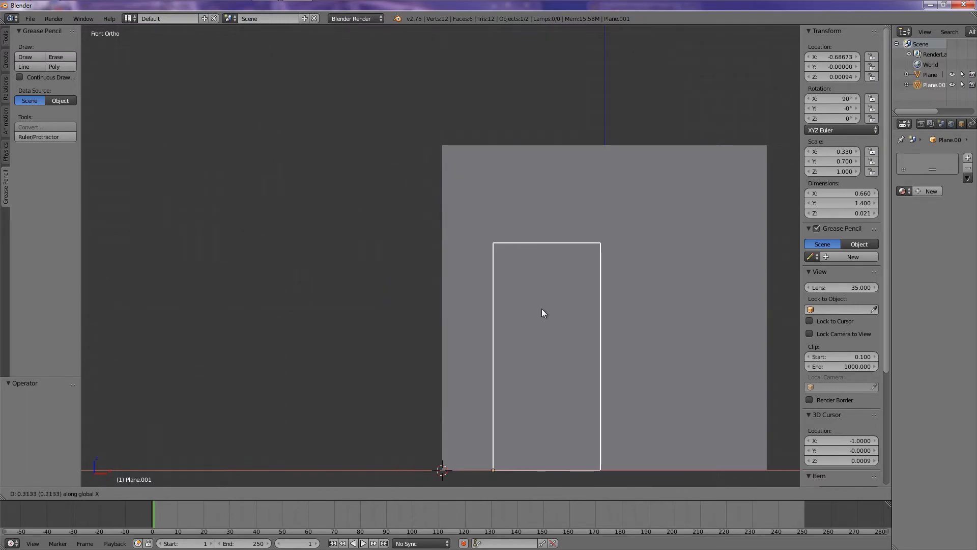
drag(543, 313, 691, 294)
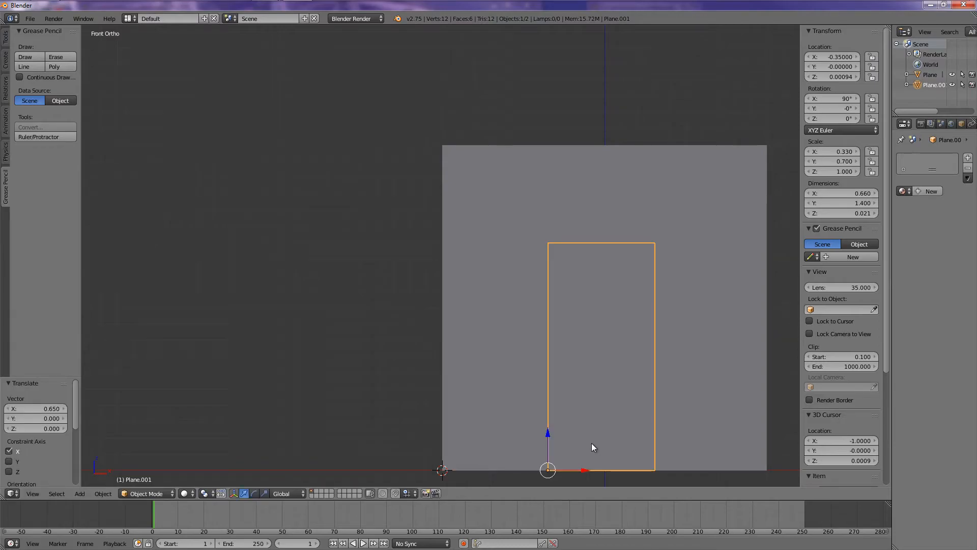
mouse_move(97, 258)
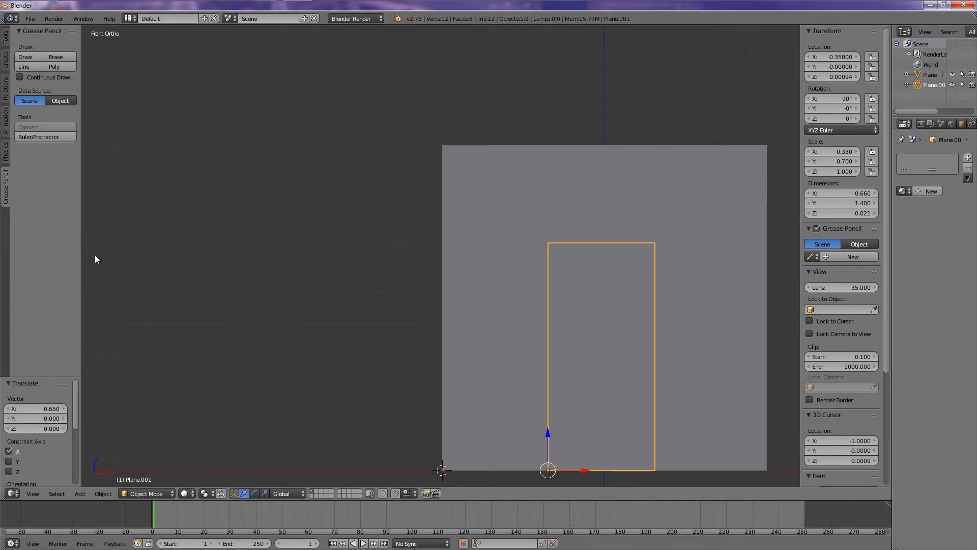
mouse_move(70, 418)
text(0.6)
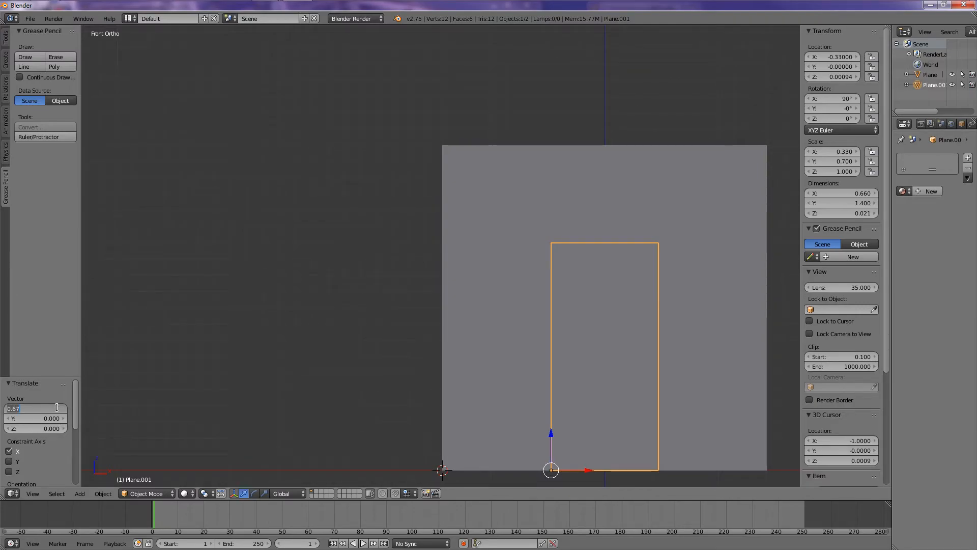
Refine the door's X offset to 0.67 in the Translate operator panel and confirm.
text(7)
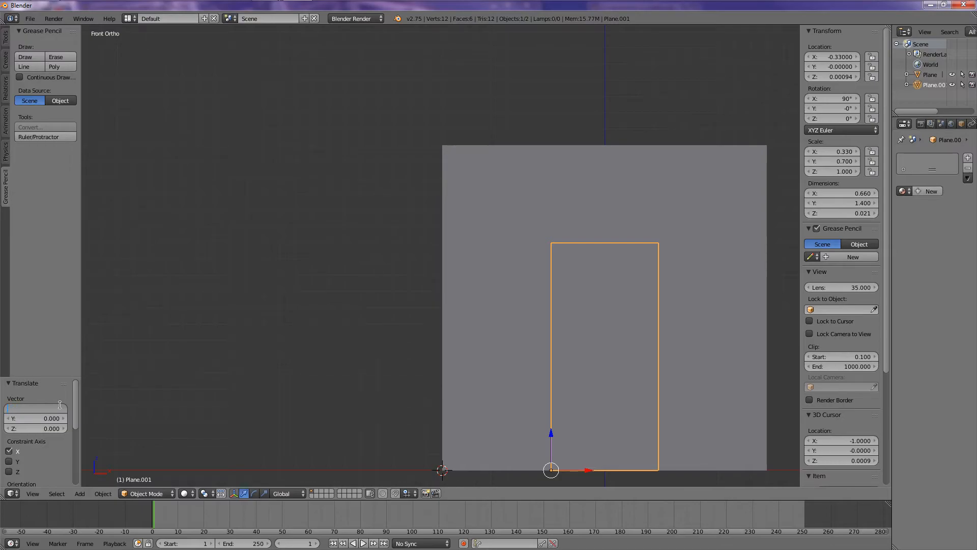
click(36, 408)
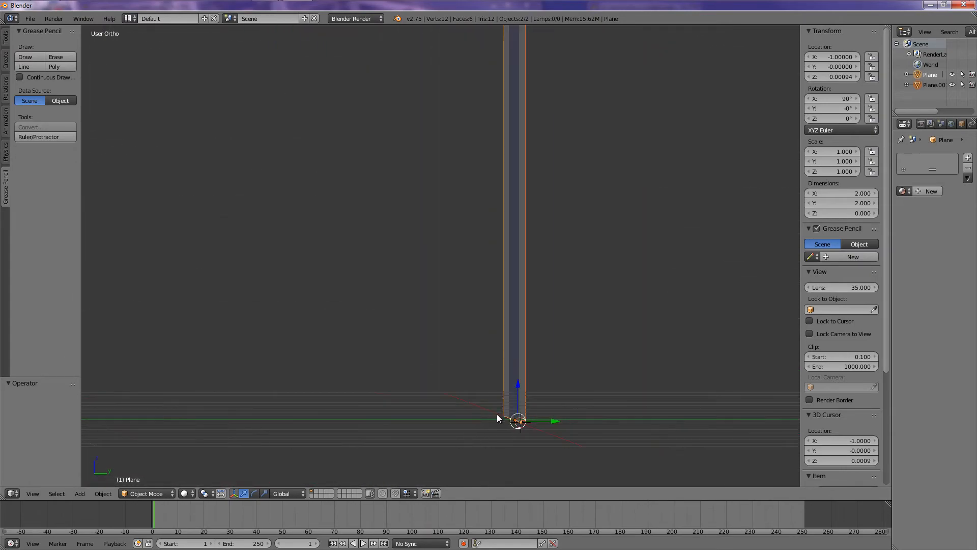
View the selected wall and door from the front and enter Edit Mode on the wall.
drag(499, 417, 455, 409)
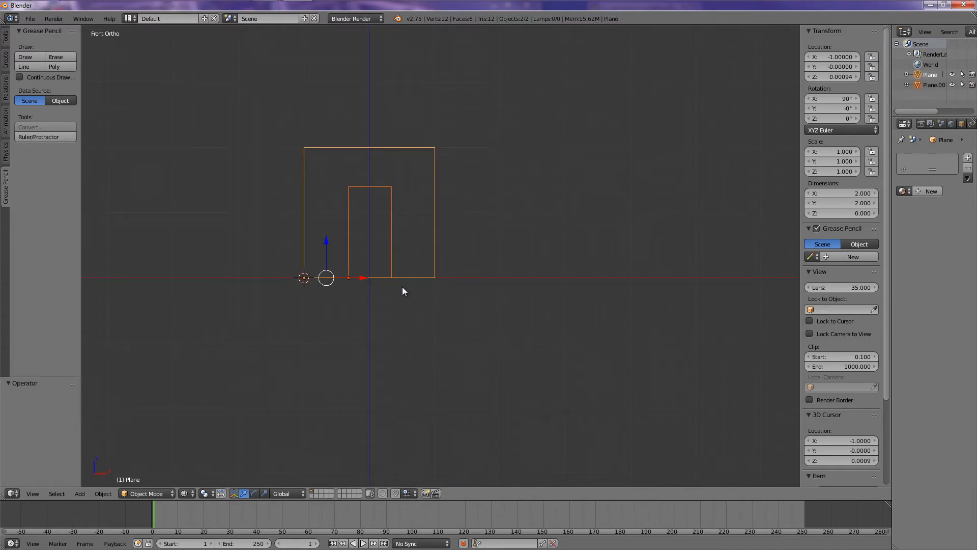
mouse_move(399, 330)
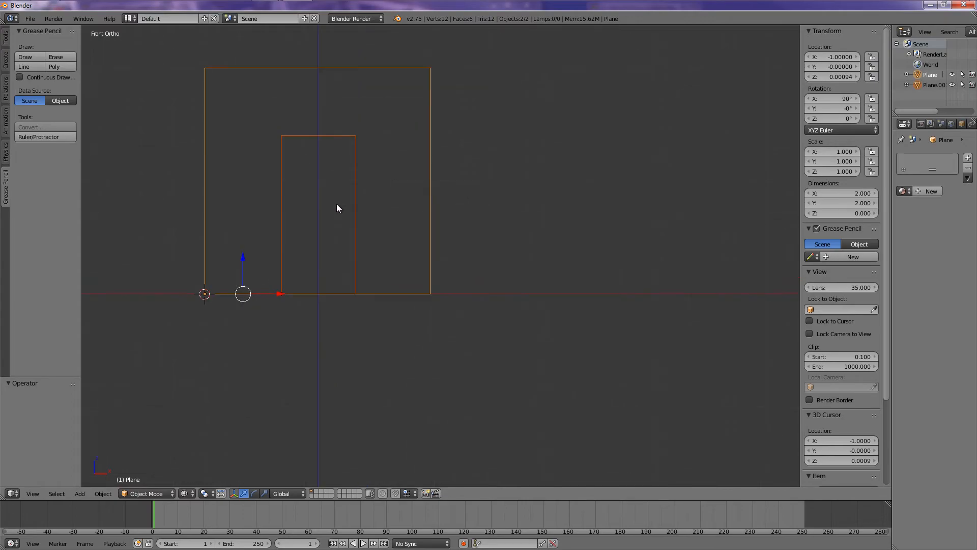
drag(337, 208, 347, 226)
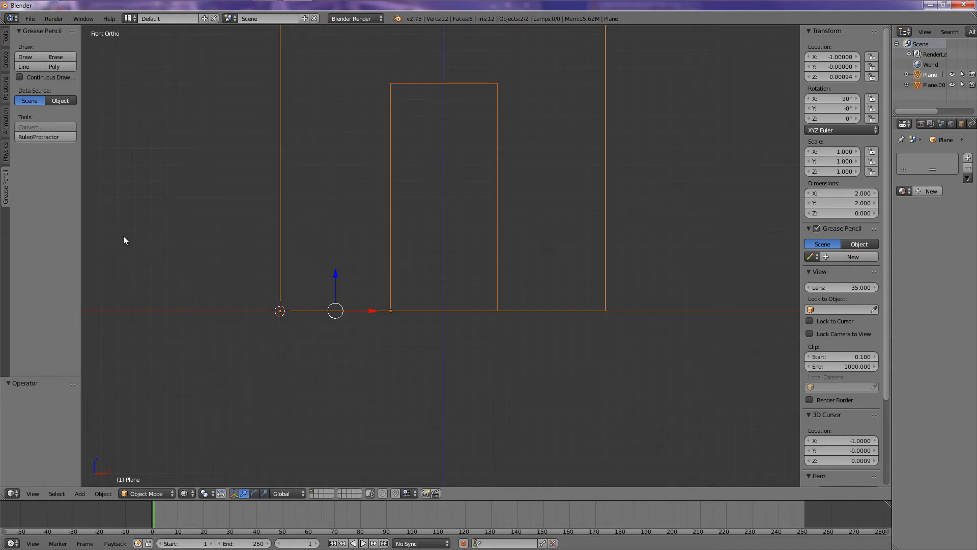
click(6, 34)
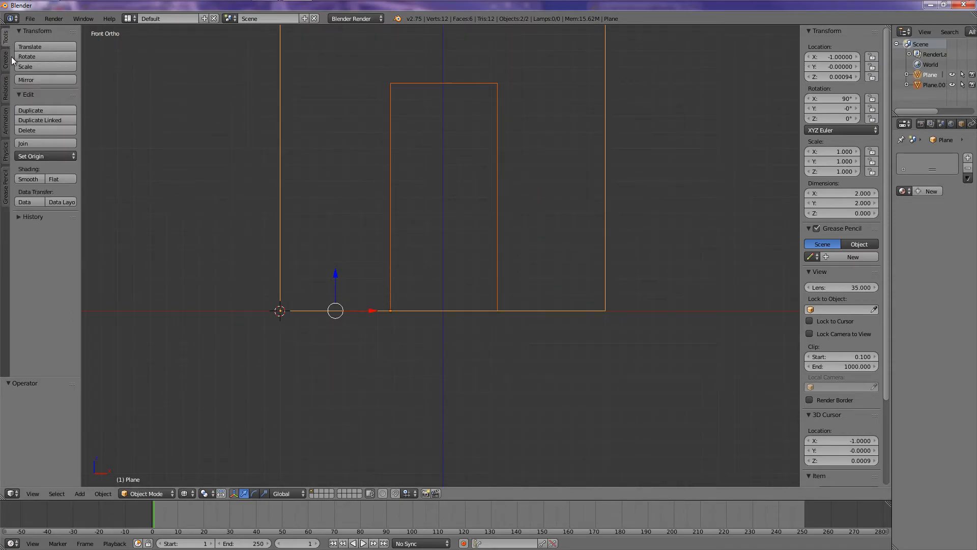
click(6, 59)
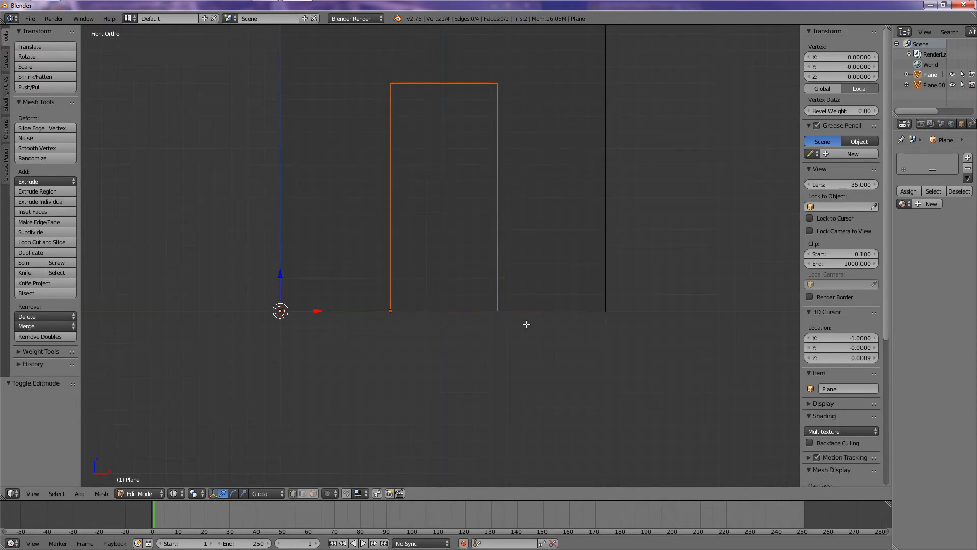
mouse_move(414, 115)
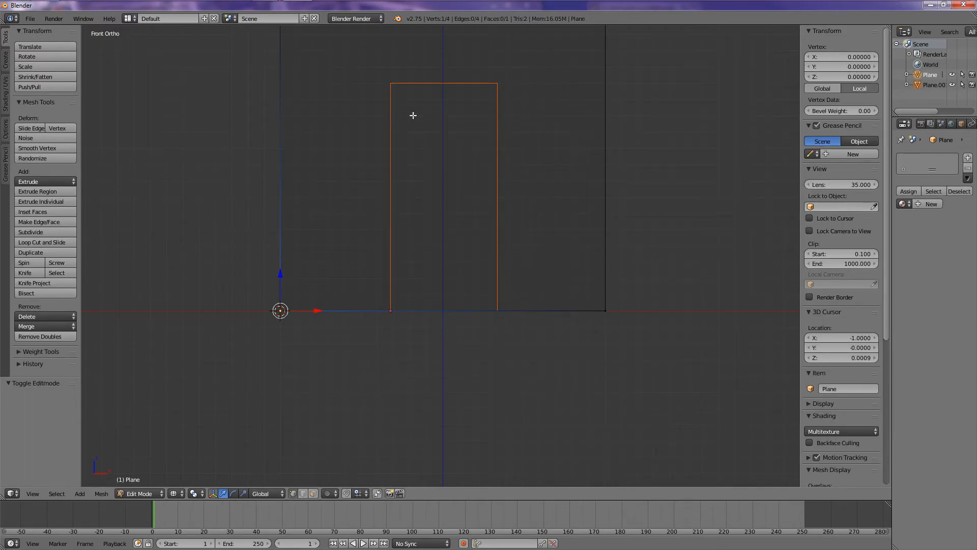
mouse_move(53, 252)
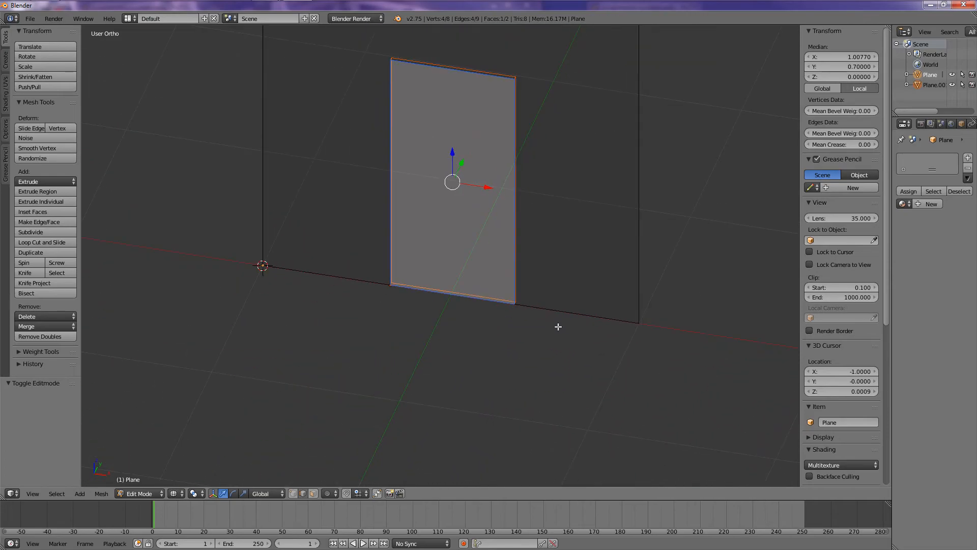
mouse_move(506, 229)
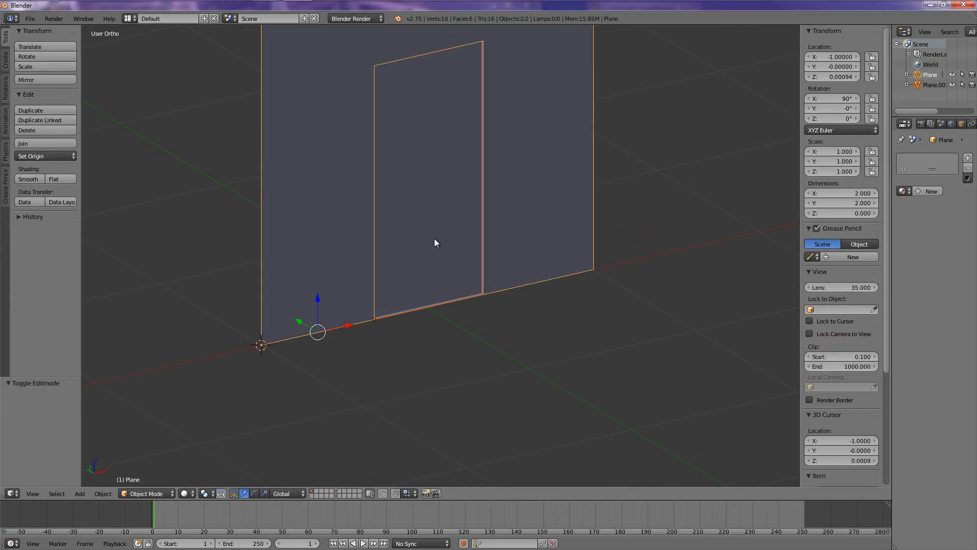
Return the wall with its new door opening to Object Mode alongside the door.
key(Tab)
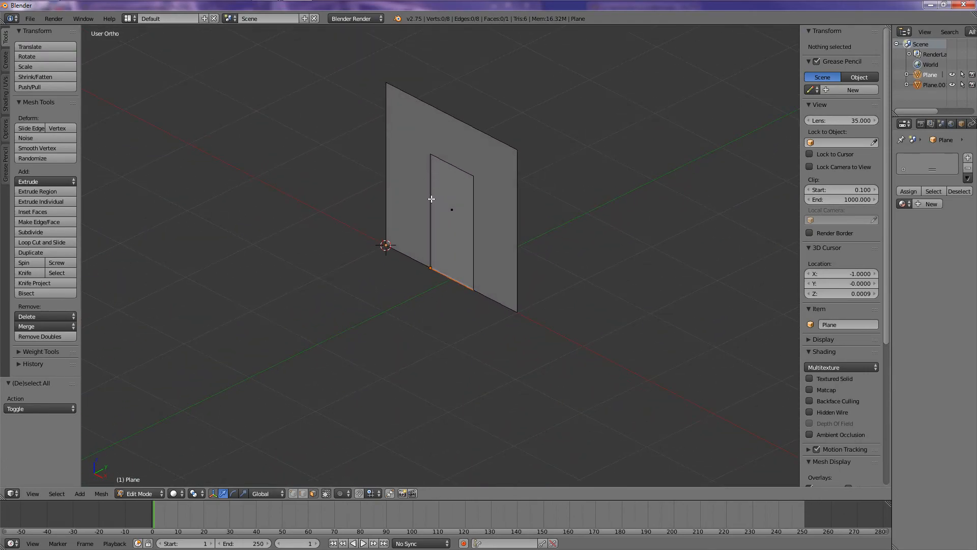
scroll(down, 3)
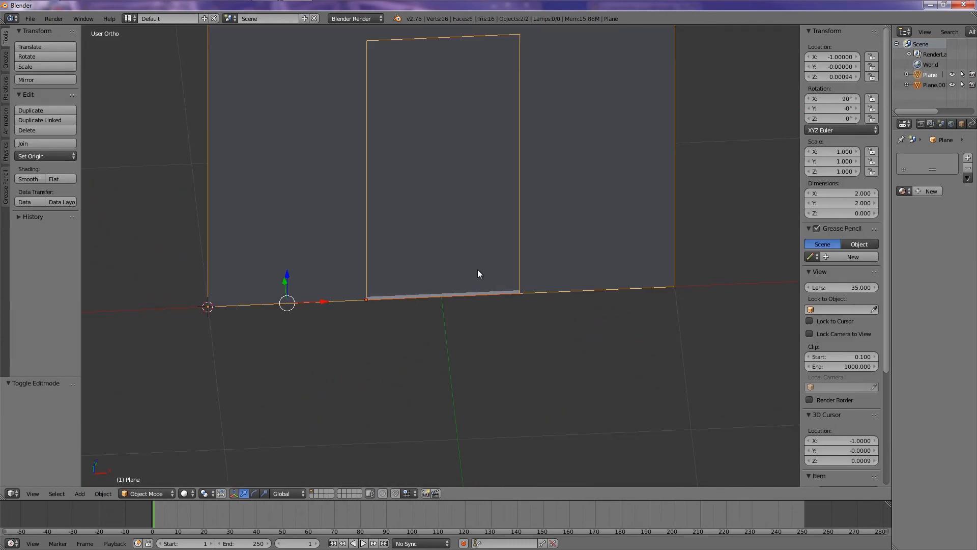
mouse_move(544, 270)
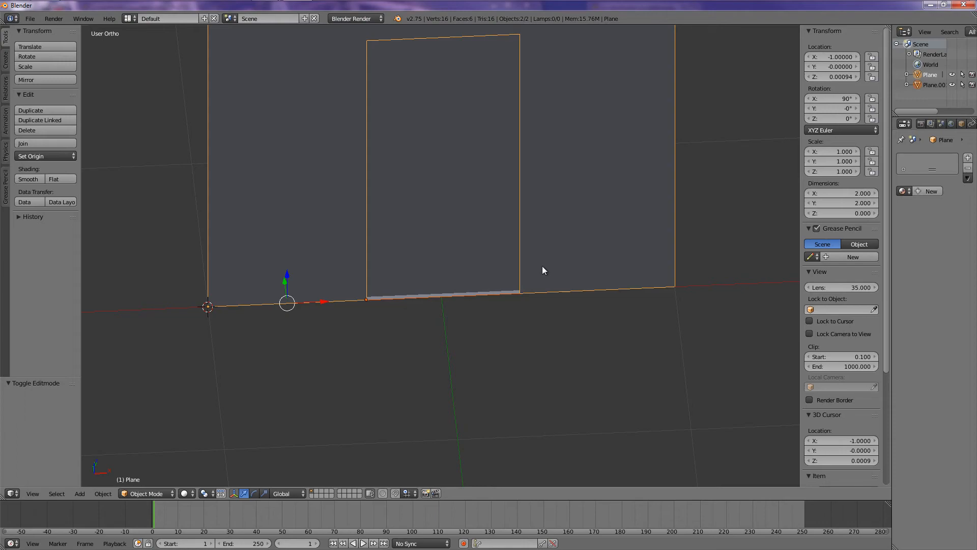
mouse_move(610, 274)
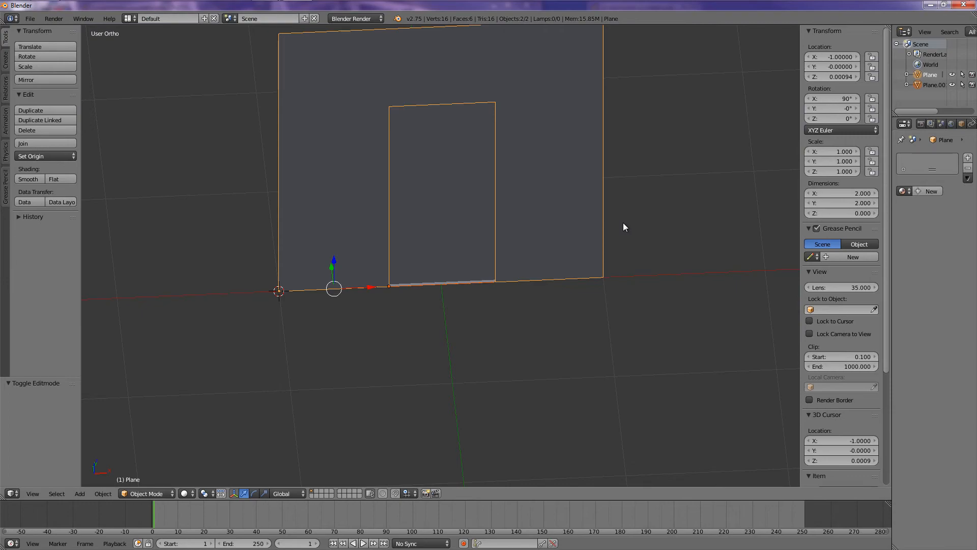
Join the door and wall into one mesh object with Ctrl+J.
click(23, 144)
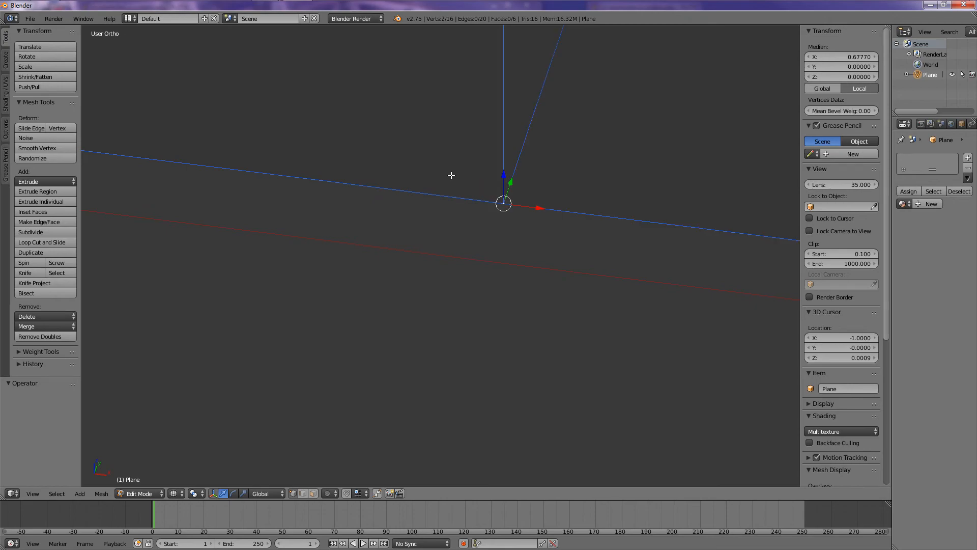
Merge each overlapping door/wall corner vertex pair At Center, leaving a 12-vertex mesh.
click(514, 202)
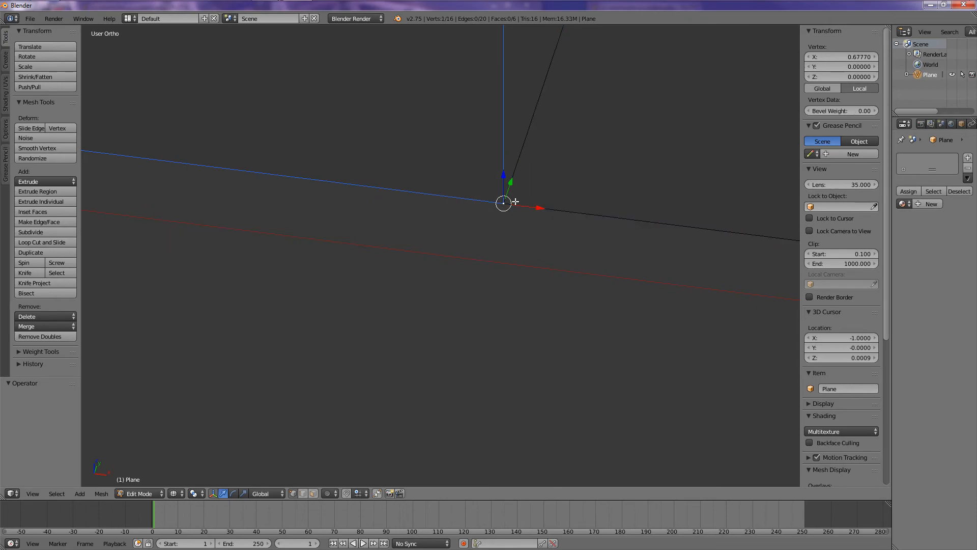
mouse_move(579, 201)
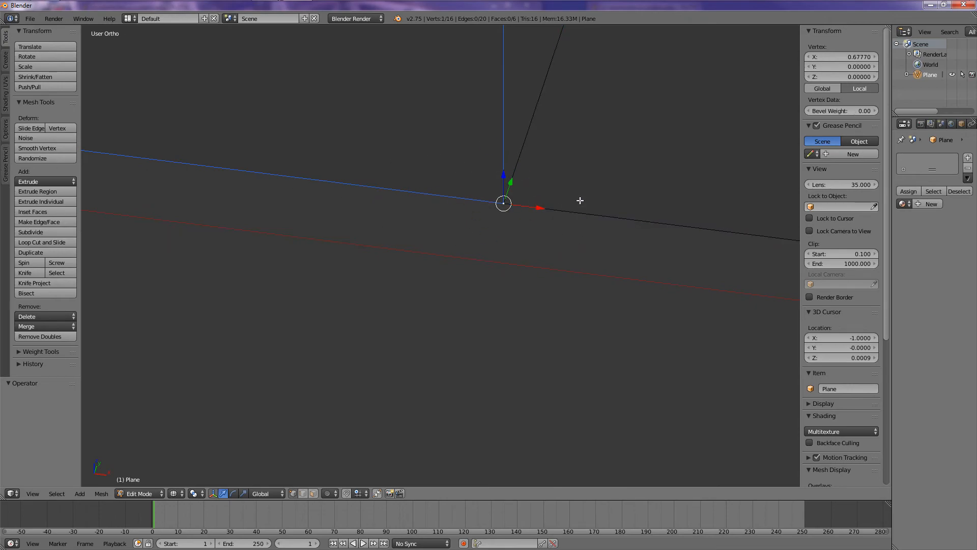
mouse_move(530, 136)
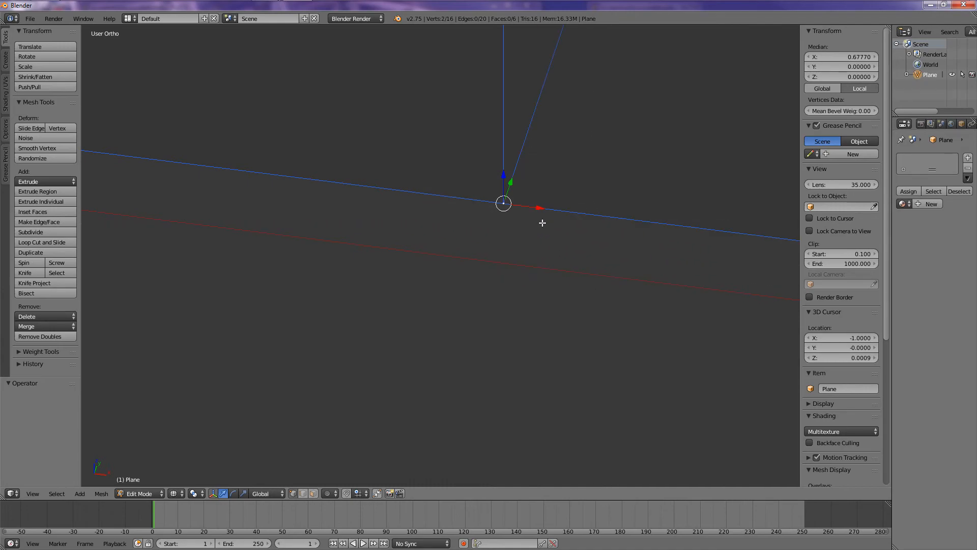
mouse_move(587, 238)
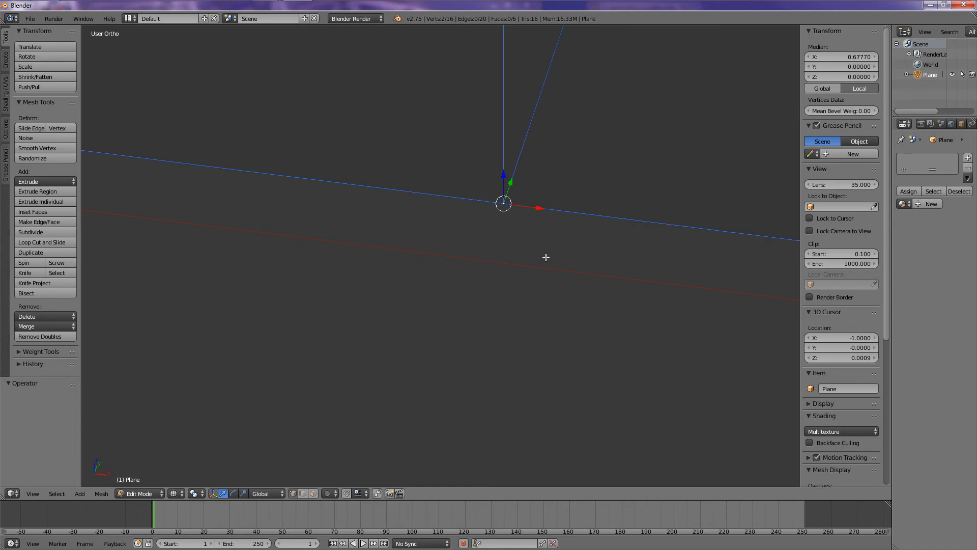
click(29, 326)
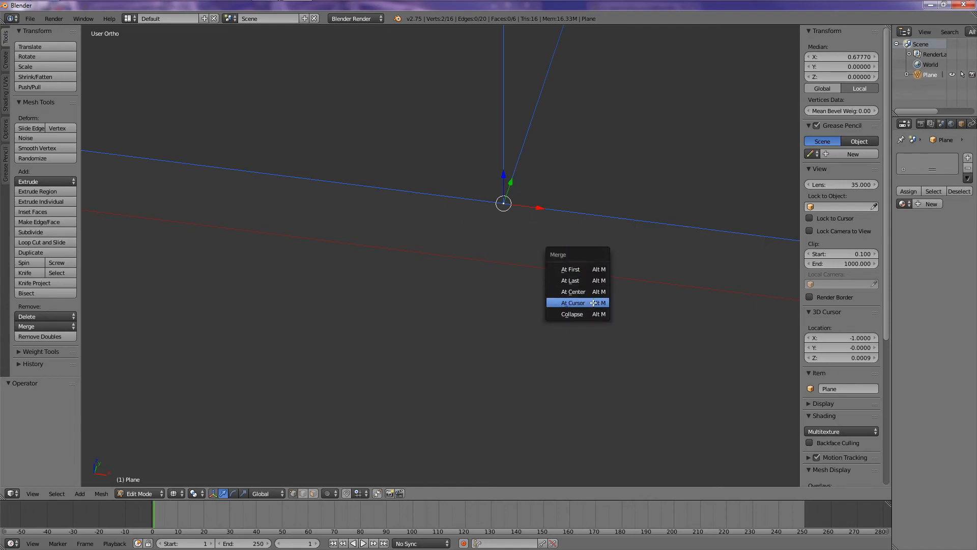
mouse_move(571, 291)
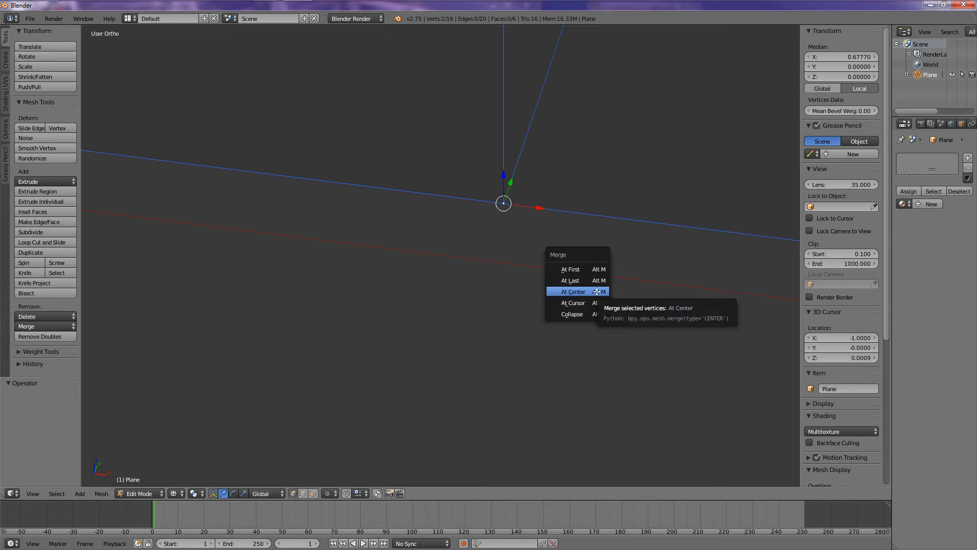
click(571, 291)
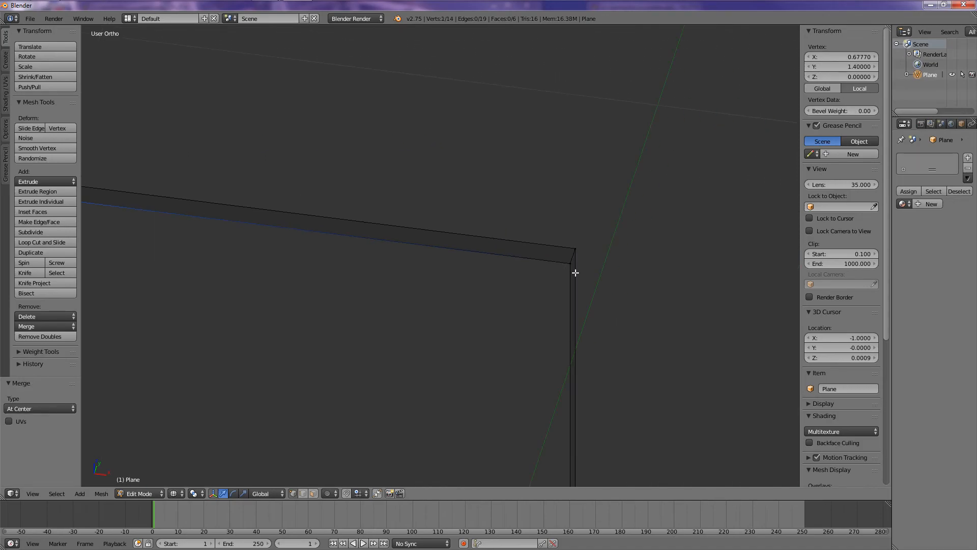
click(570, 261)
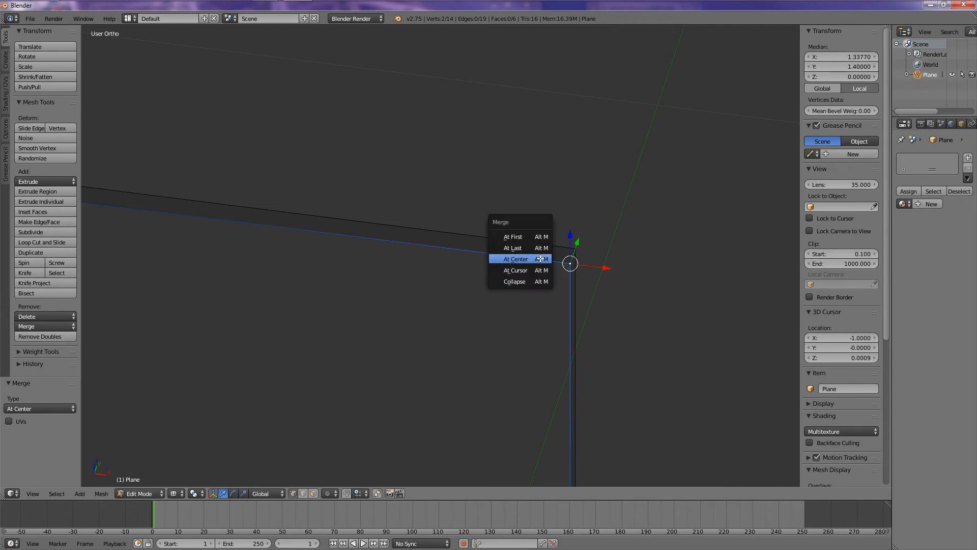
click(514, 259)
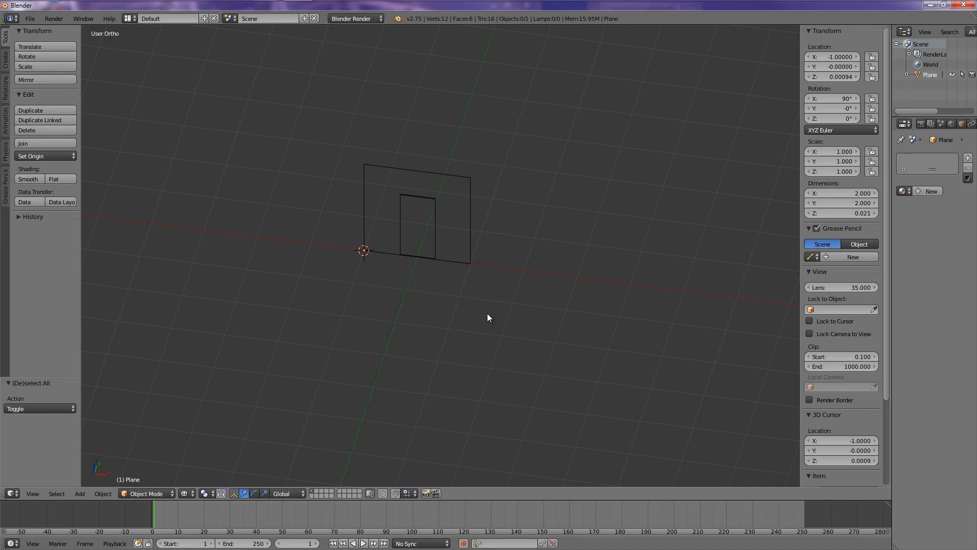
Select the merged wall mesh and enter Edit Mode.
click(437, 205)
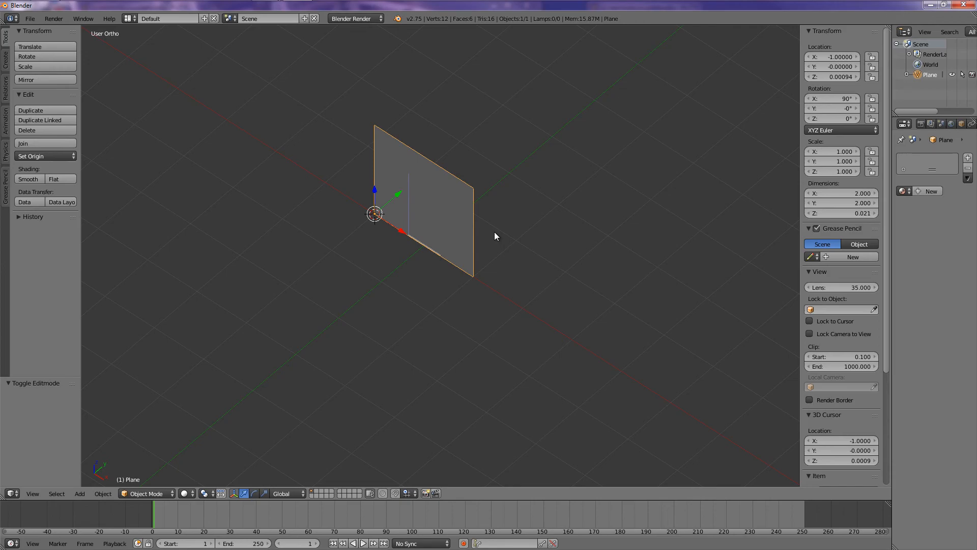
key(Tab)
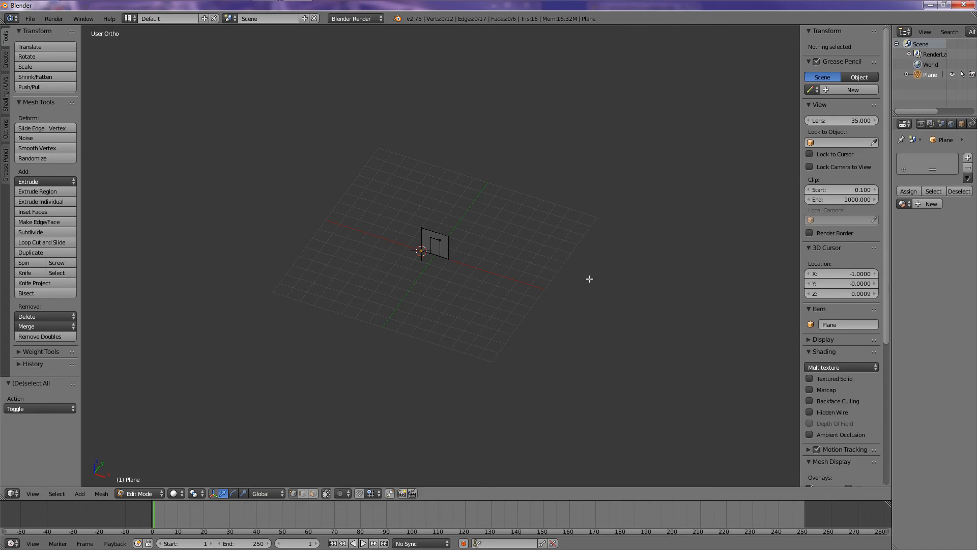
mouse_move(516, 196)
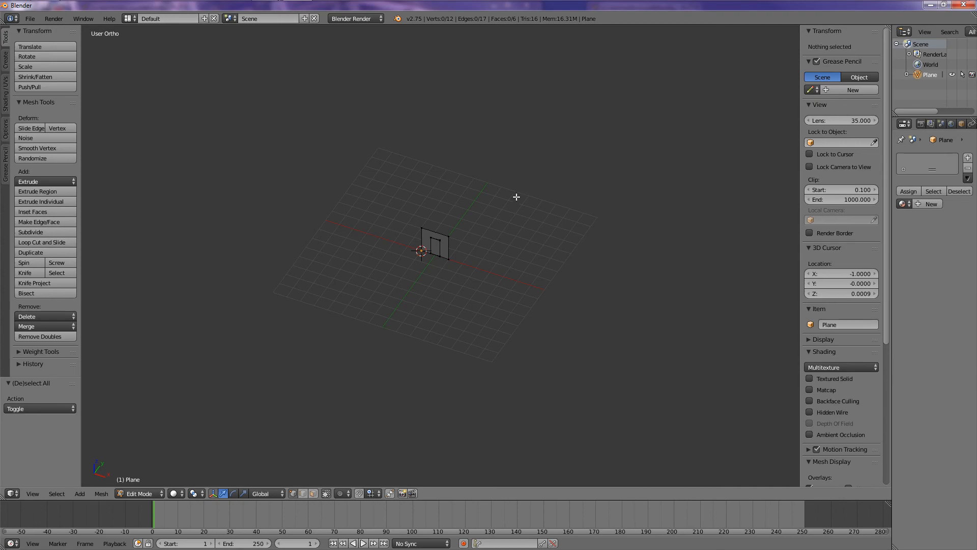